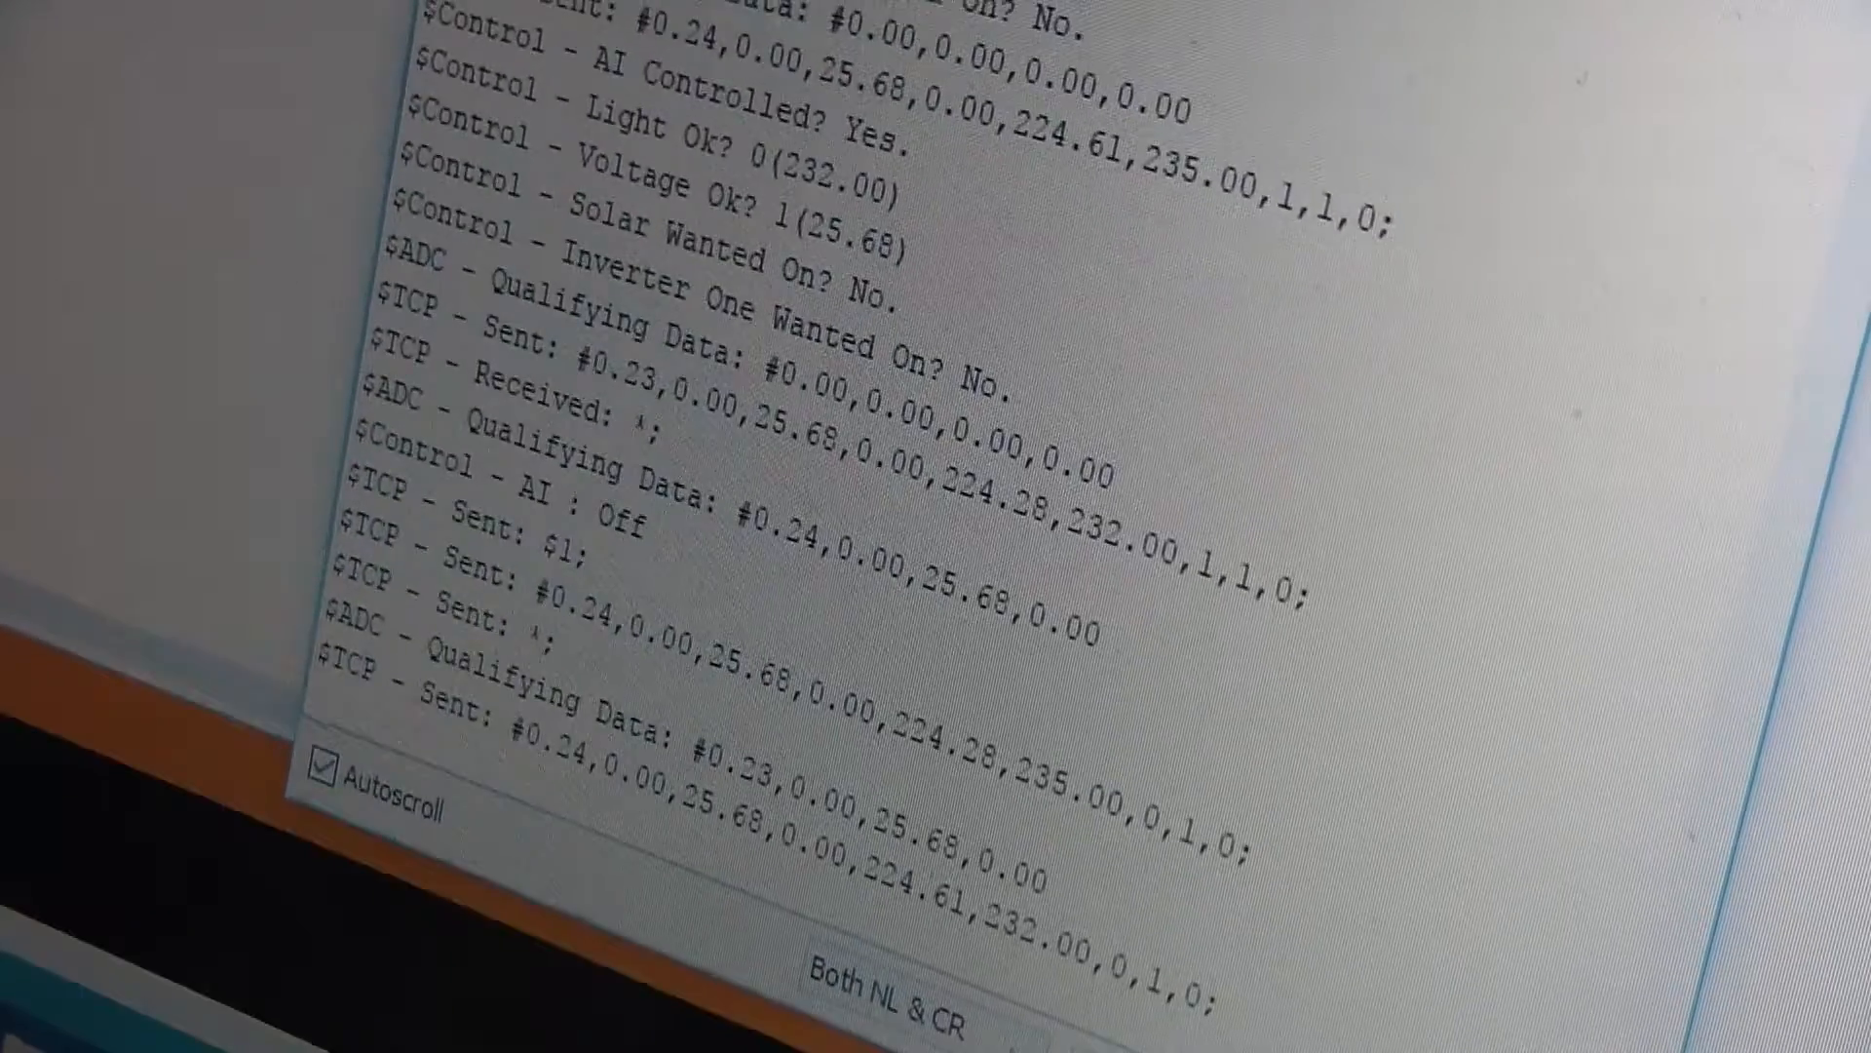
scroll(down, 3)
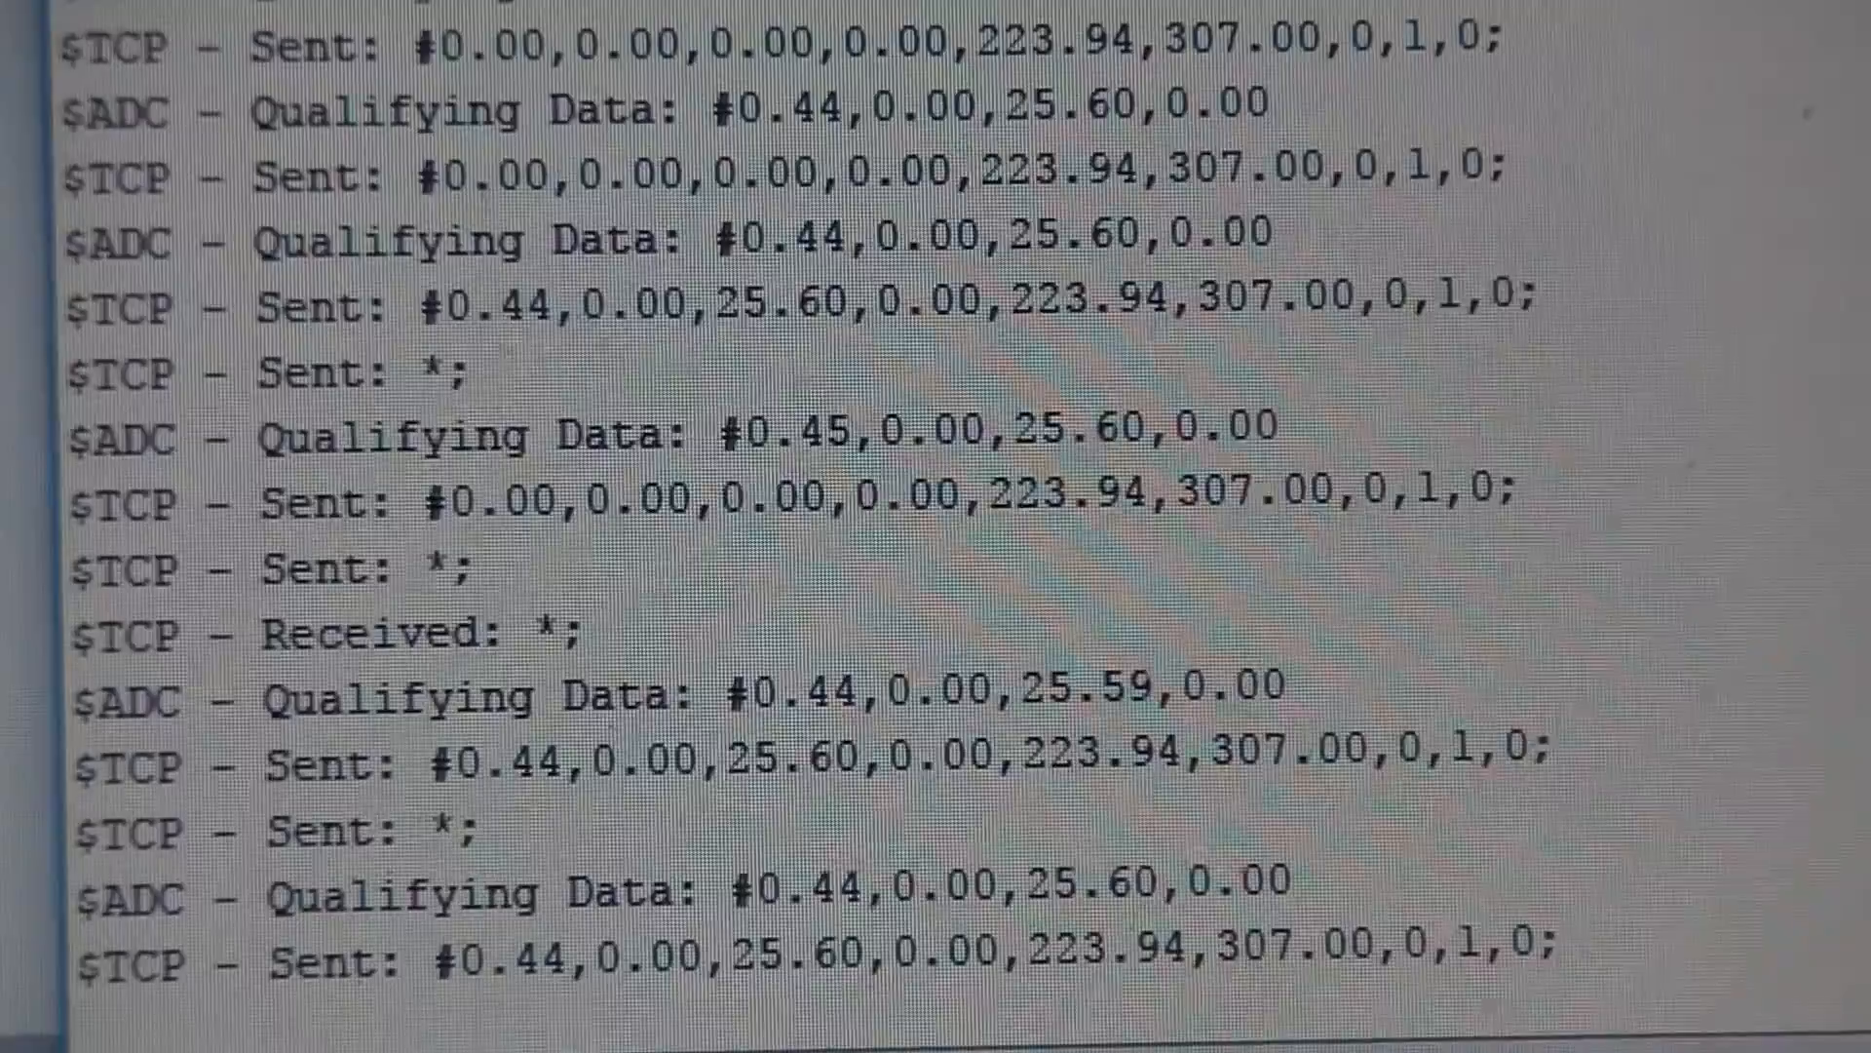
scroll(down, 3)
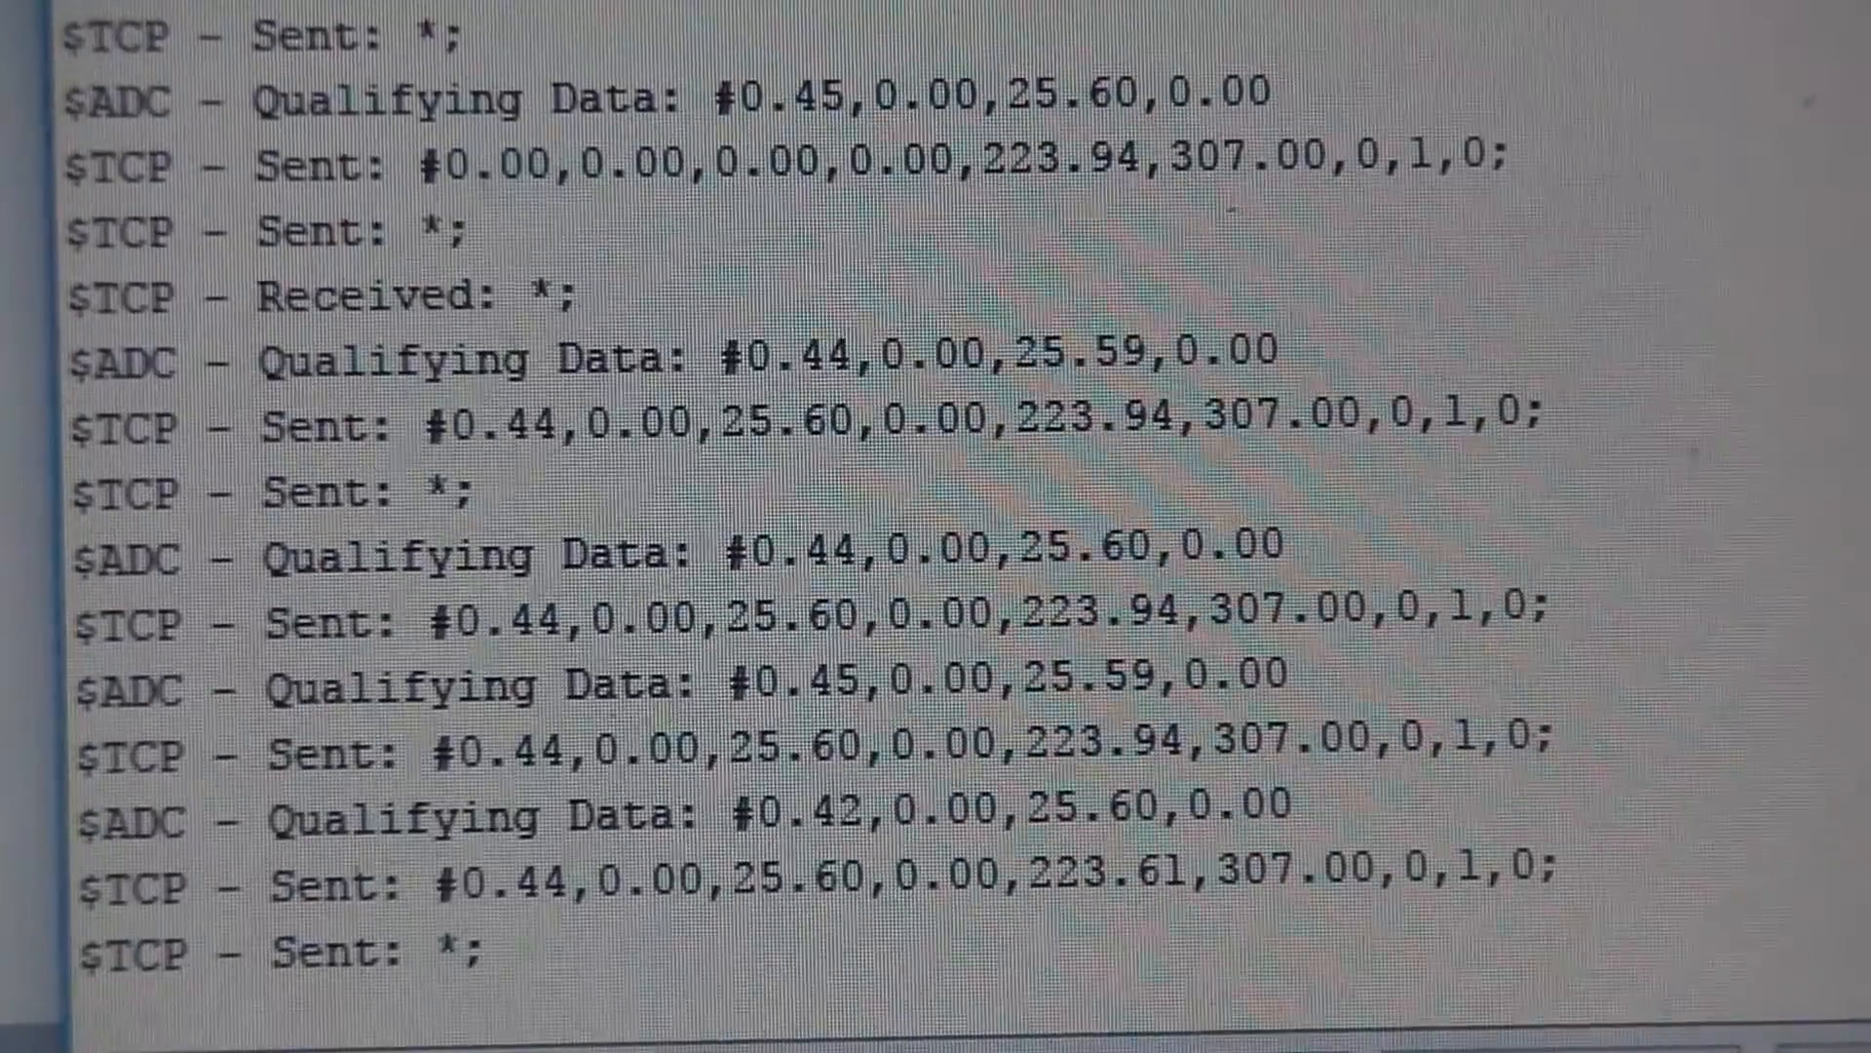
scroll(down, 3)
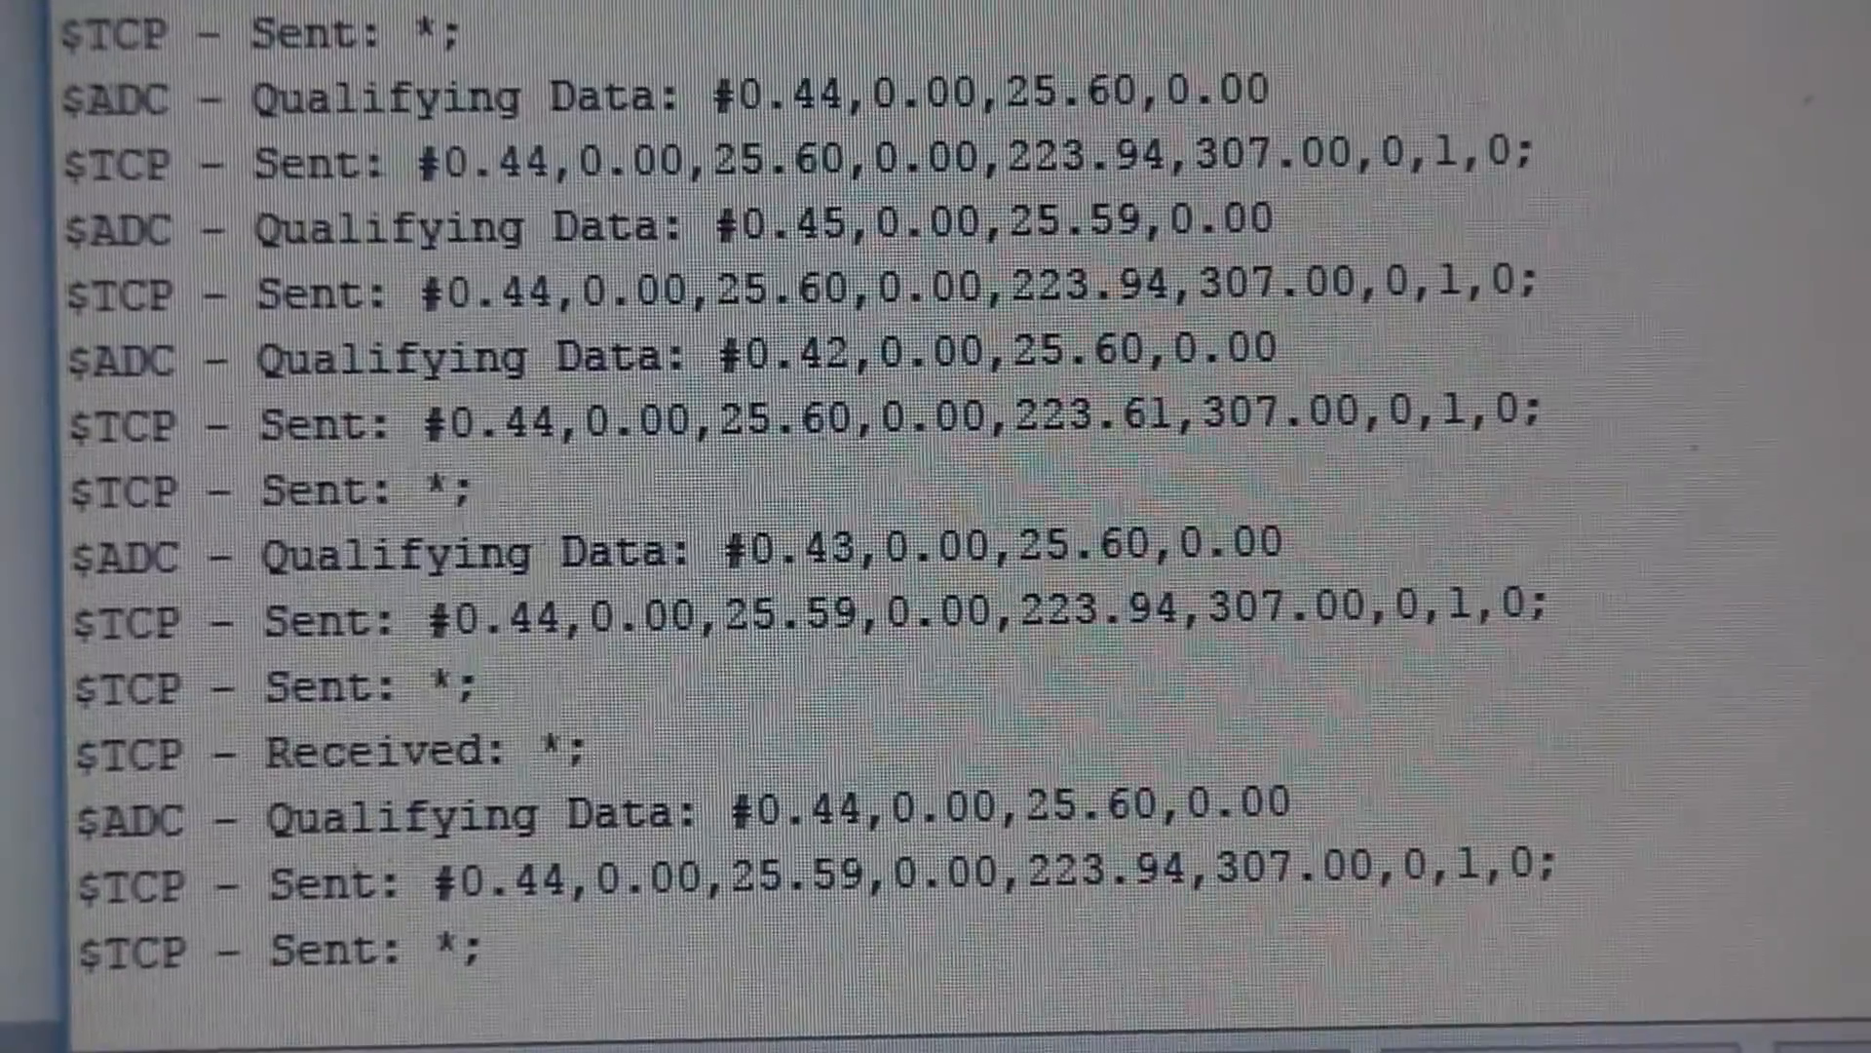
scroll(down, 3)
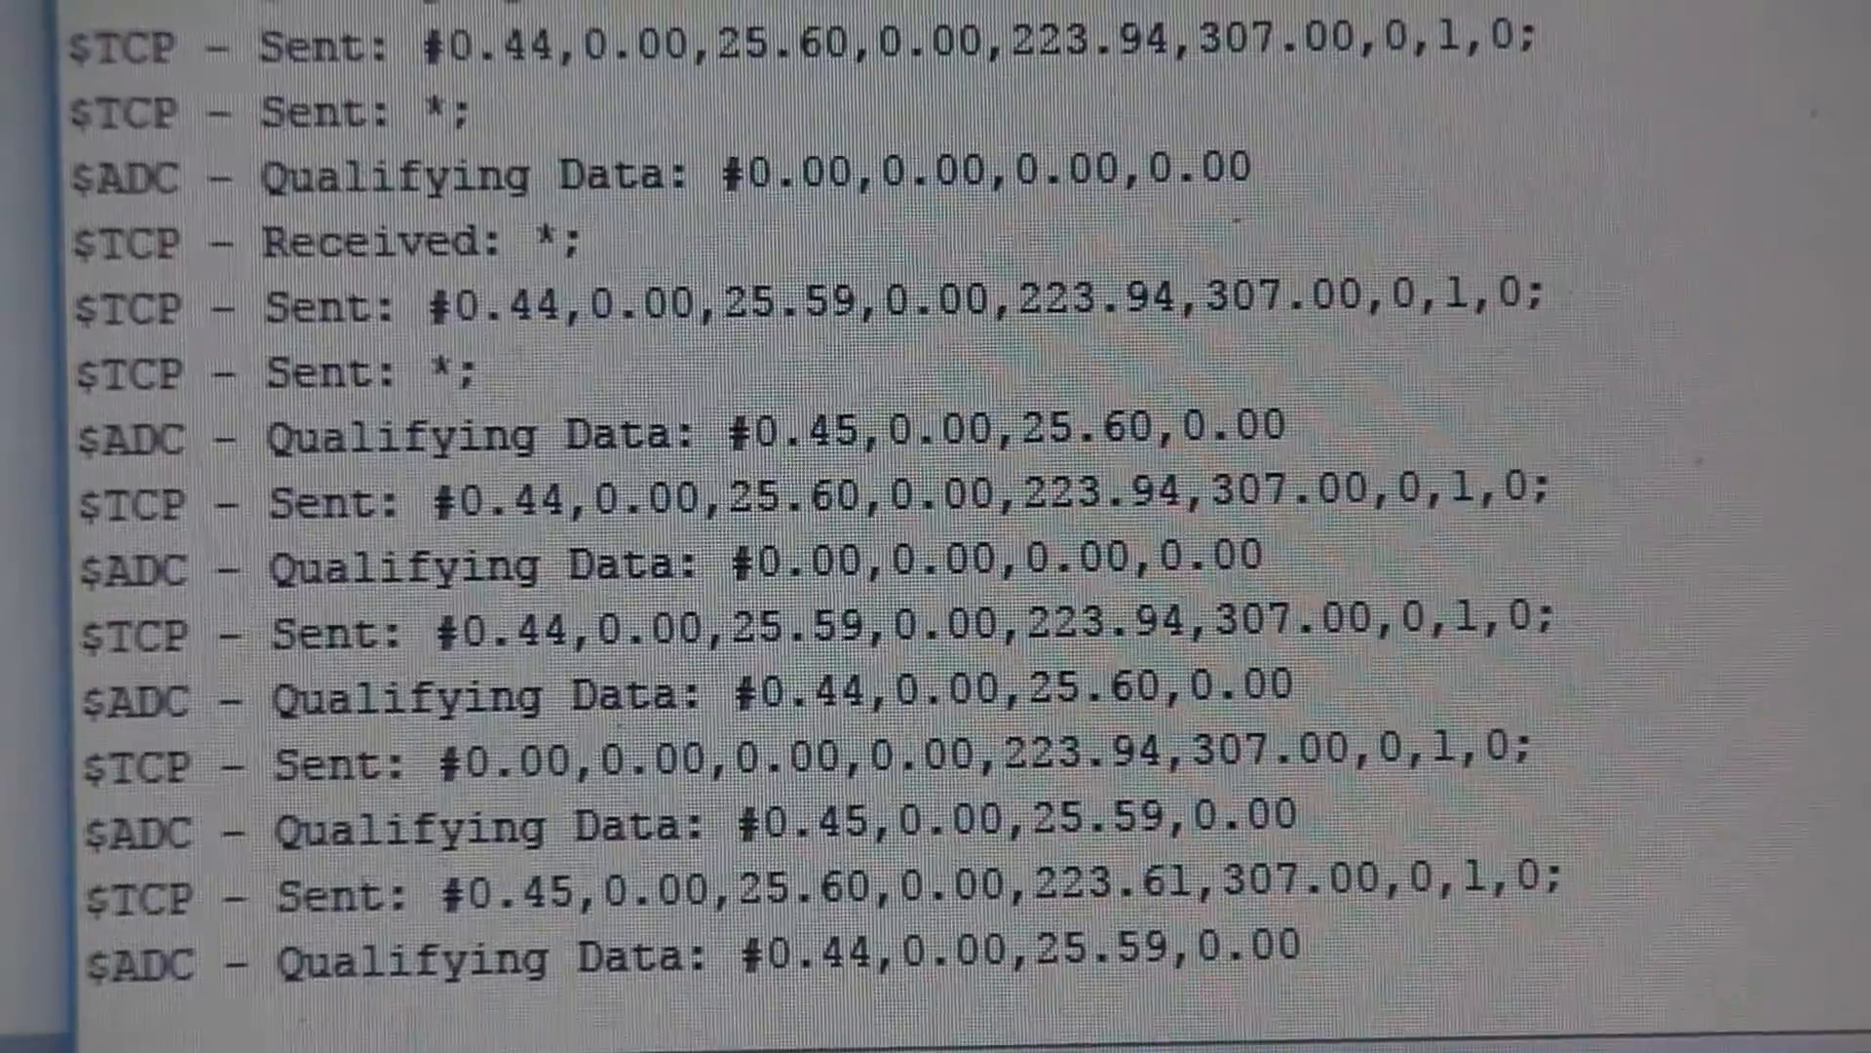
scroll(down, 3)
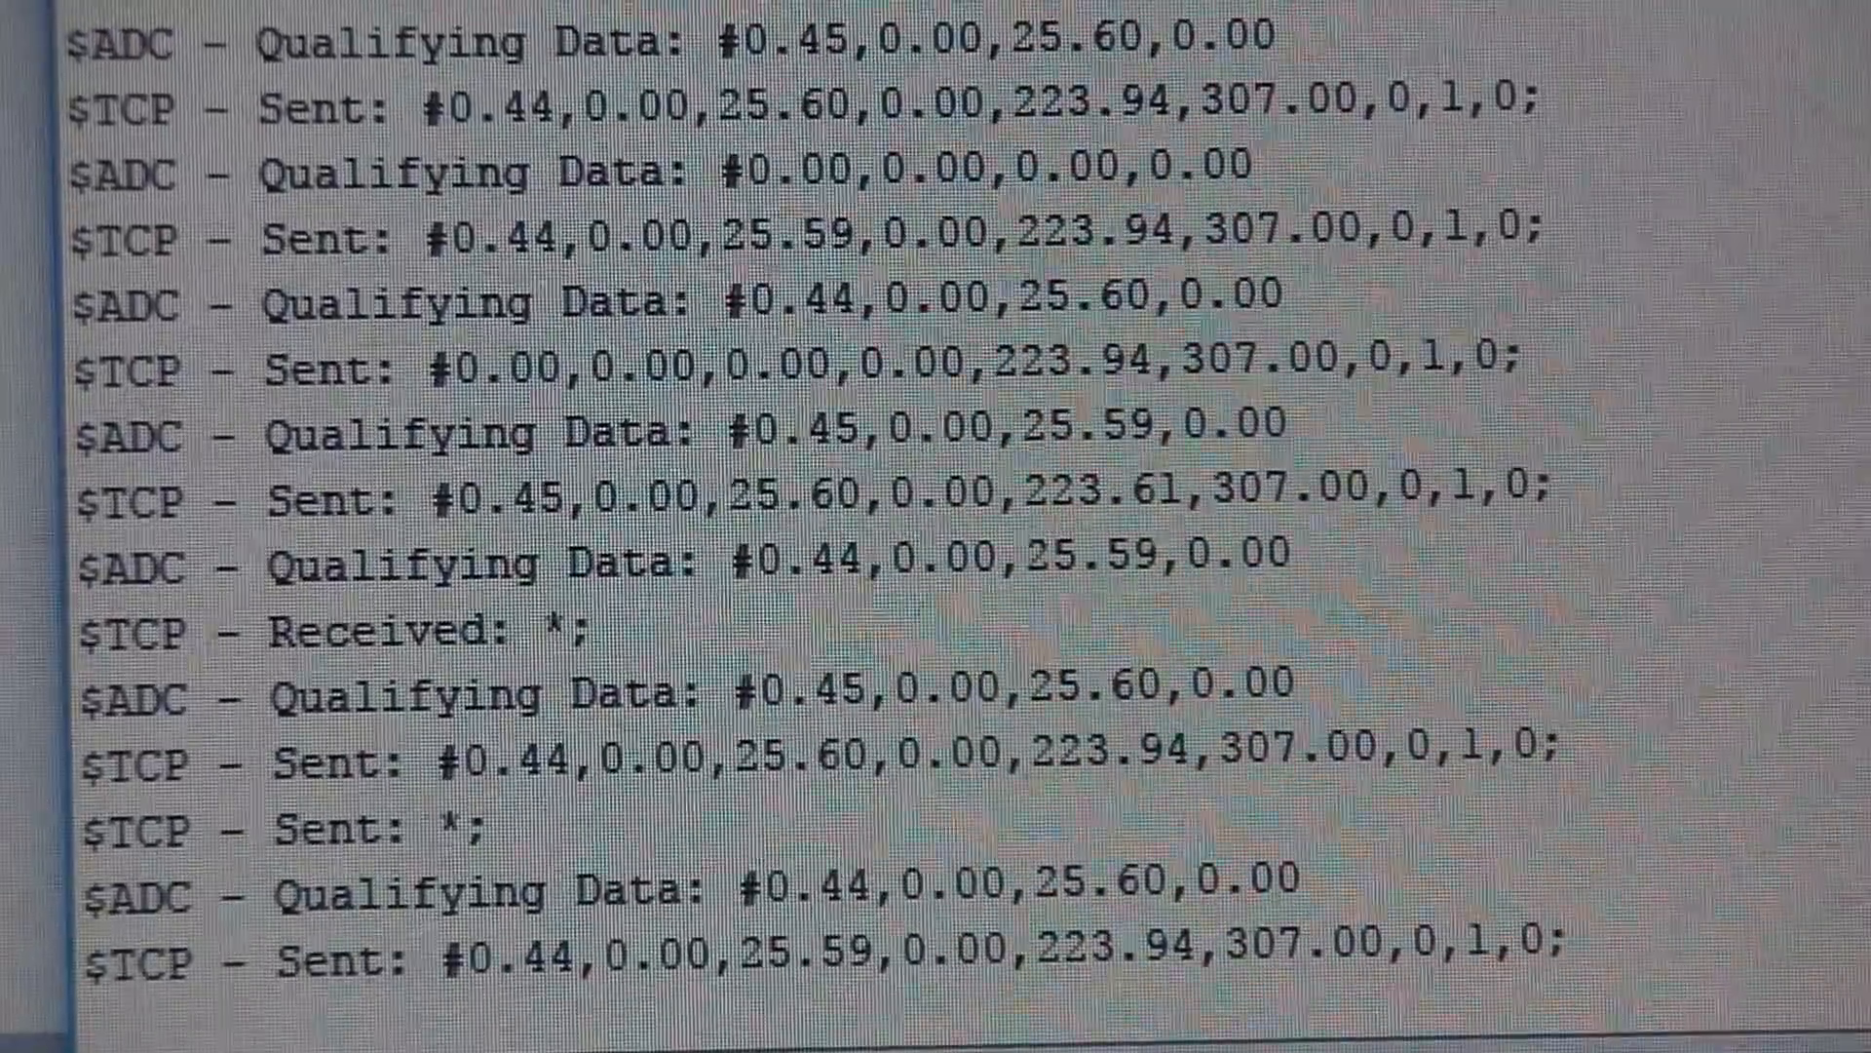
scroll(down, 3)
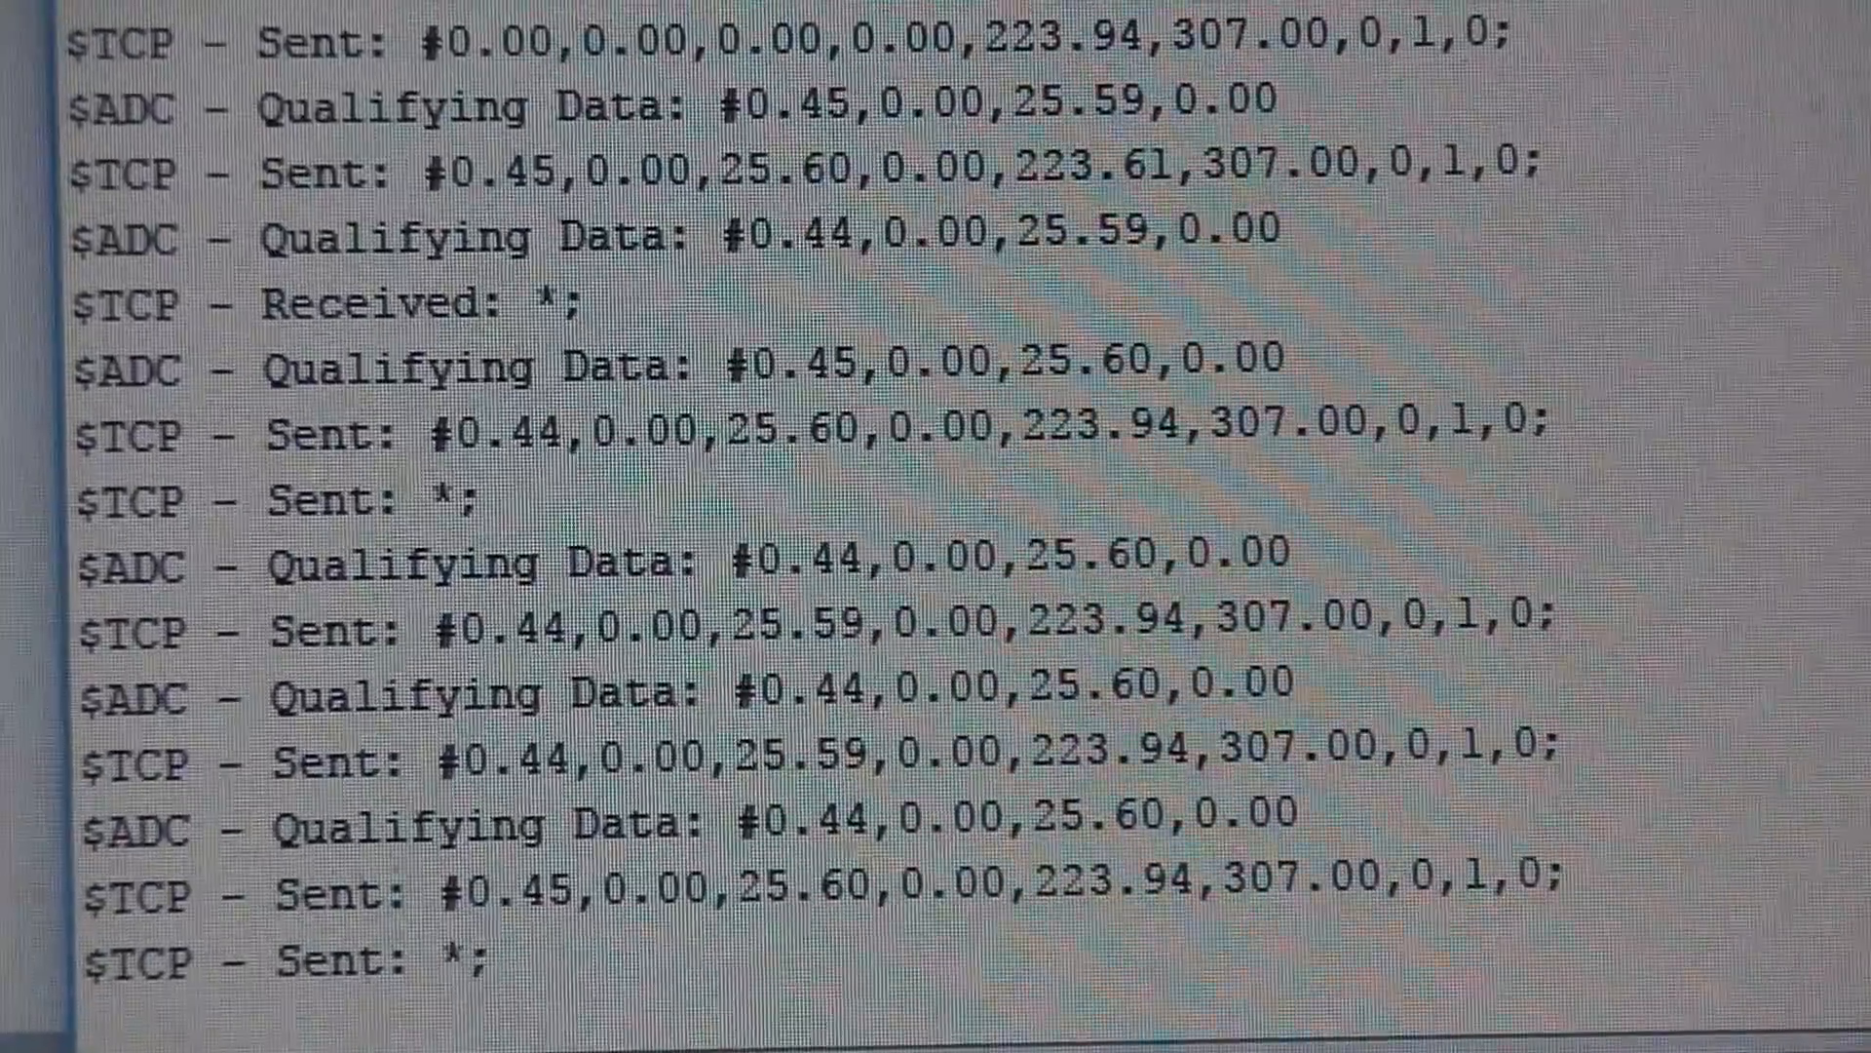
scroll(down, 3)
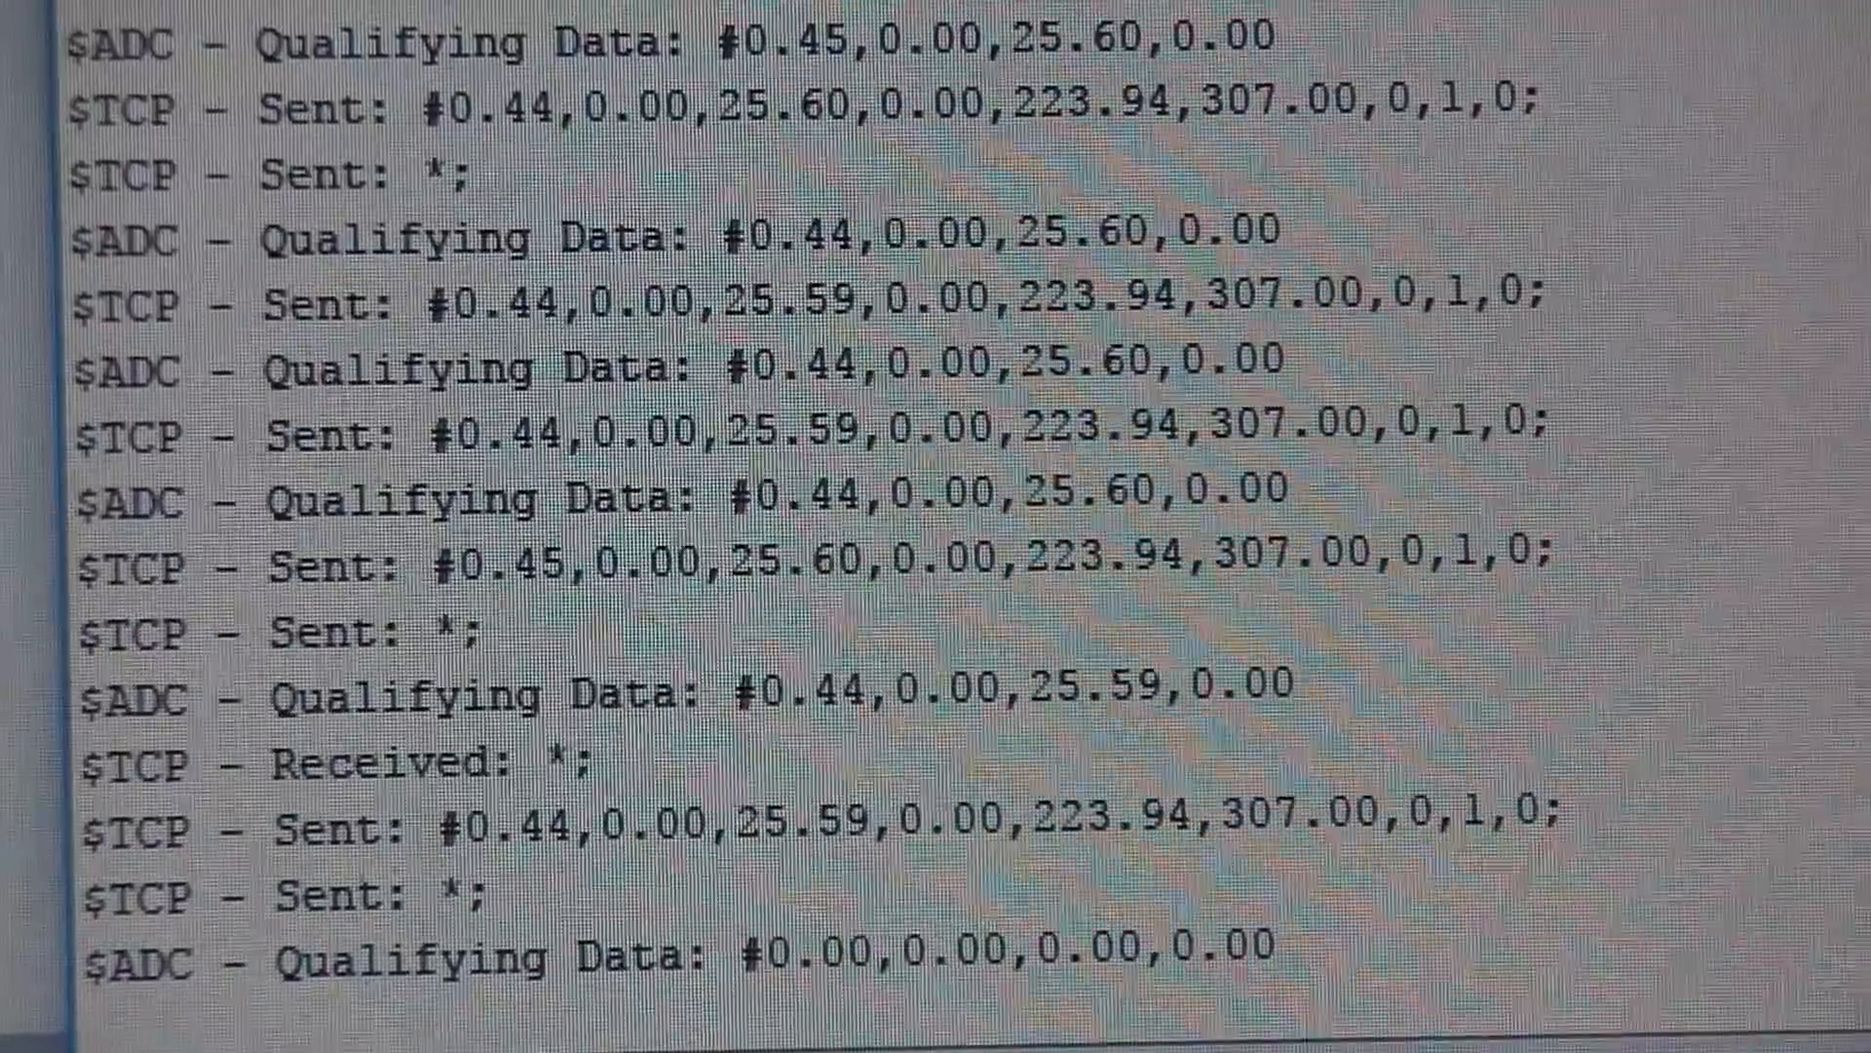
scroll(down, 3)
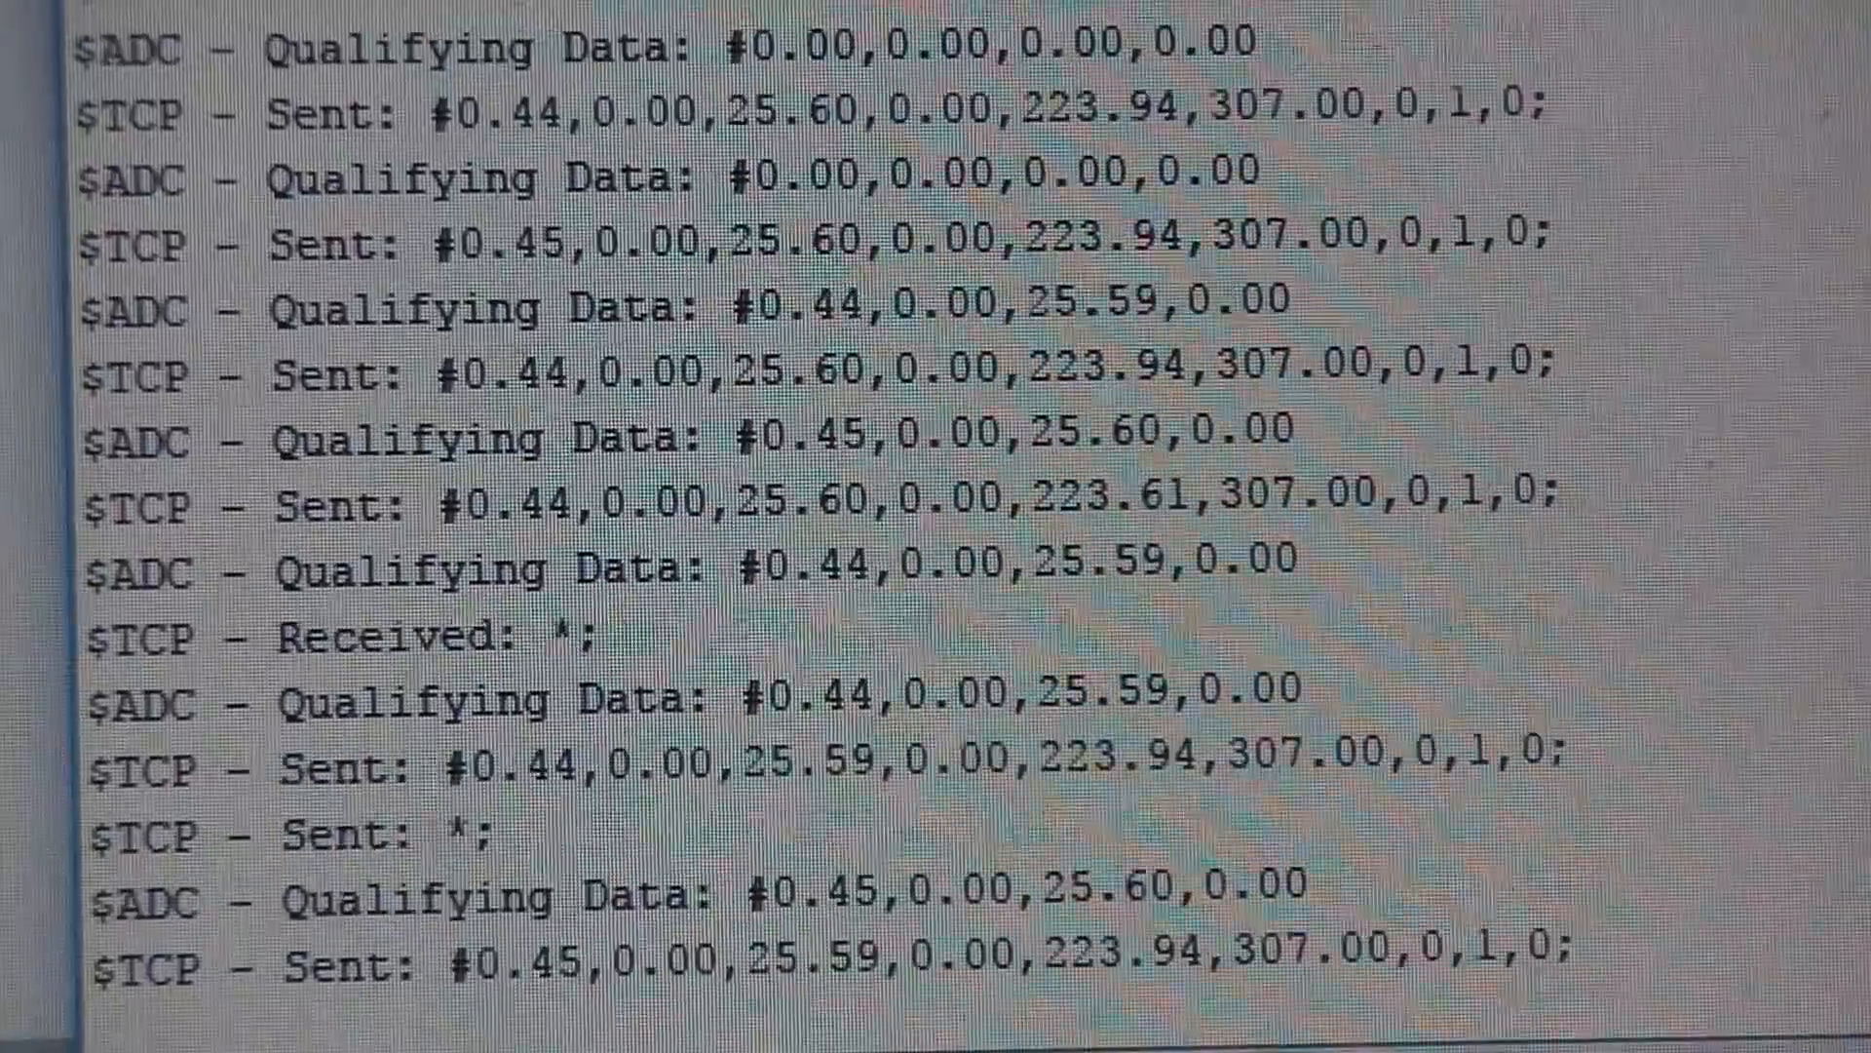
scroll(down, 3)
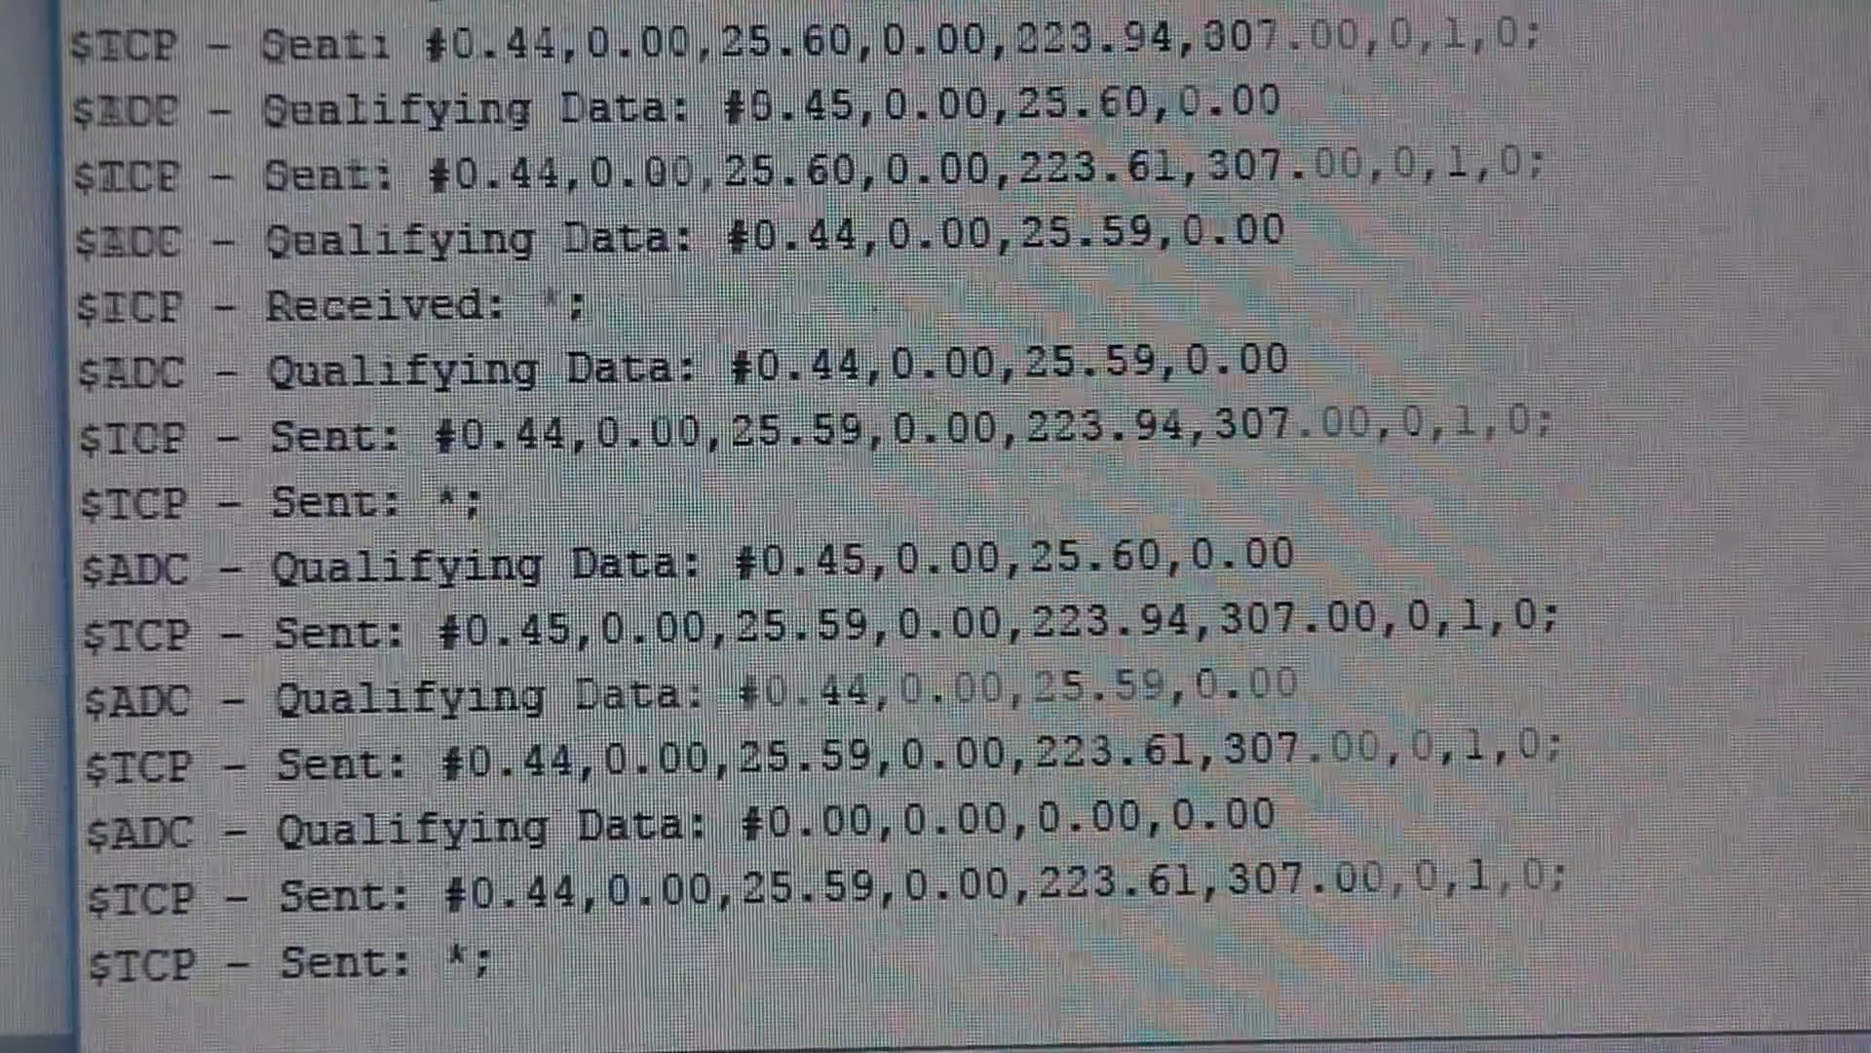
scroll(down, 3)
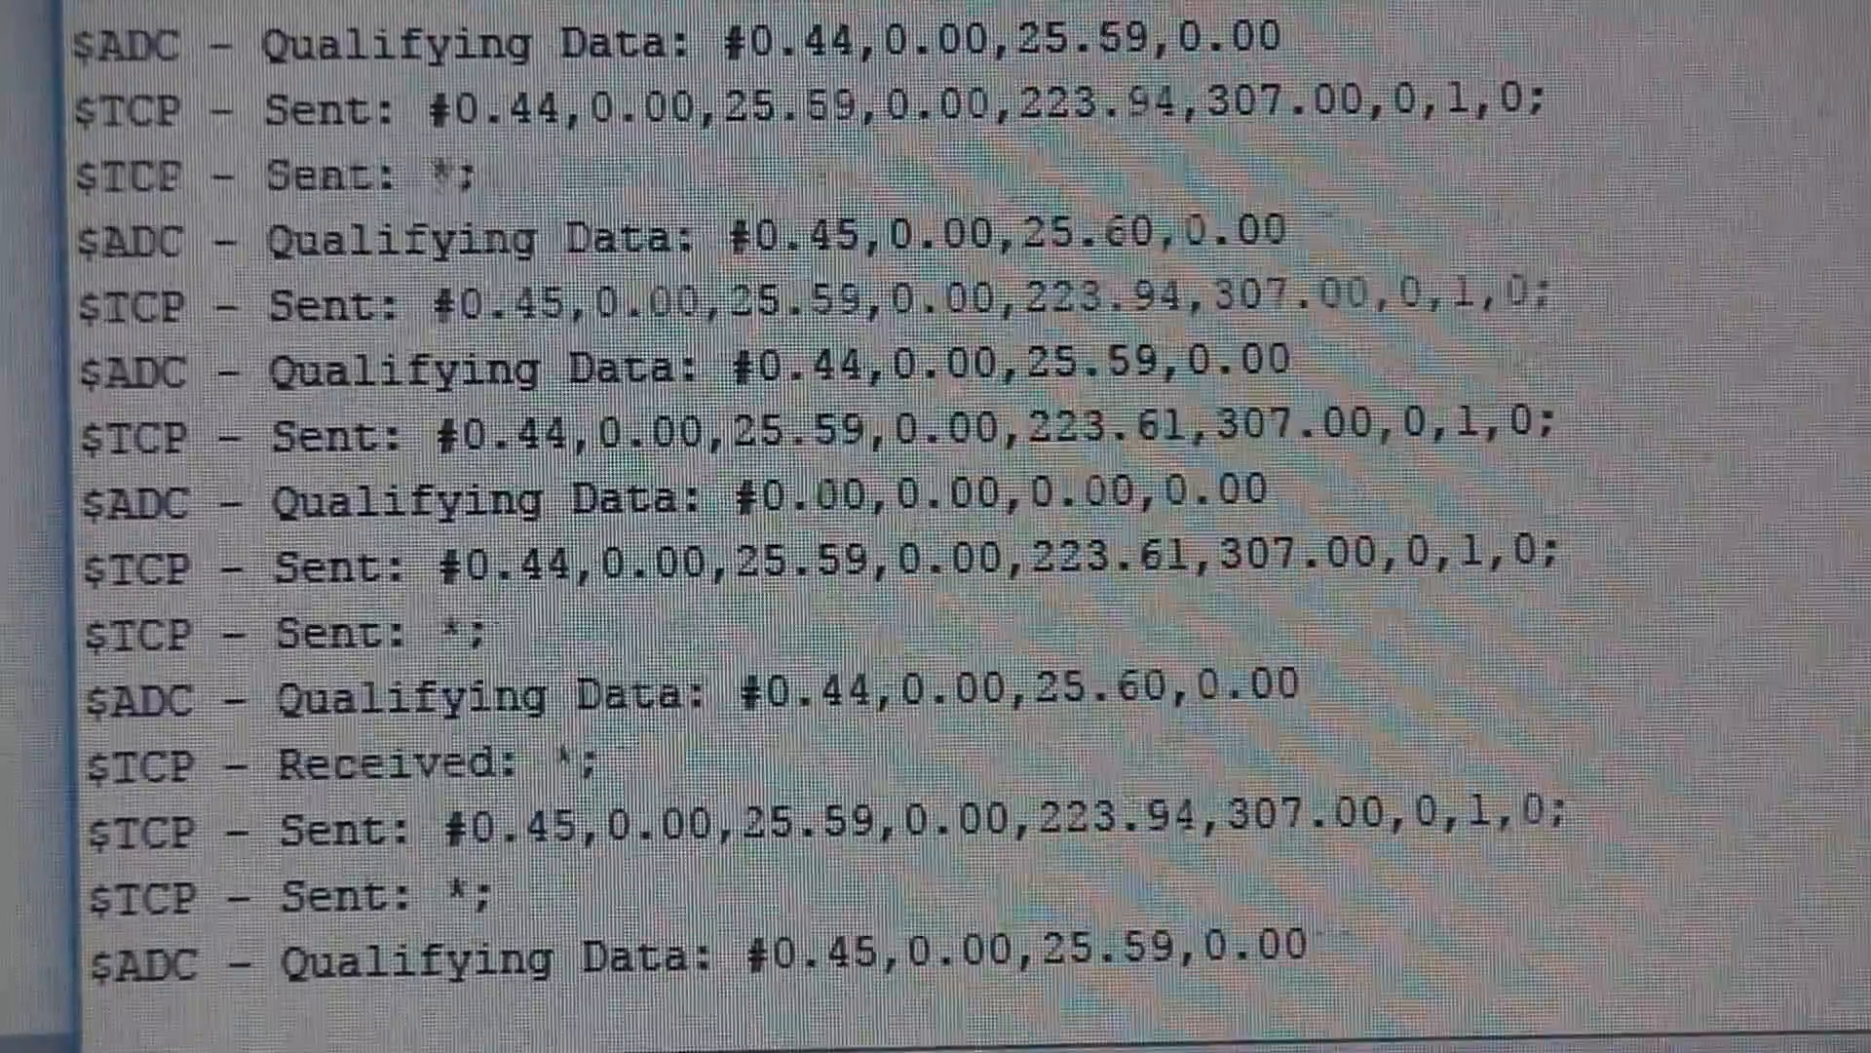
scroll(down, 3)
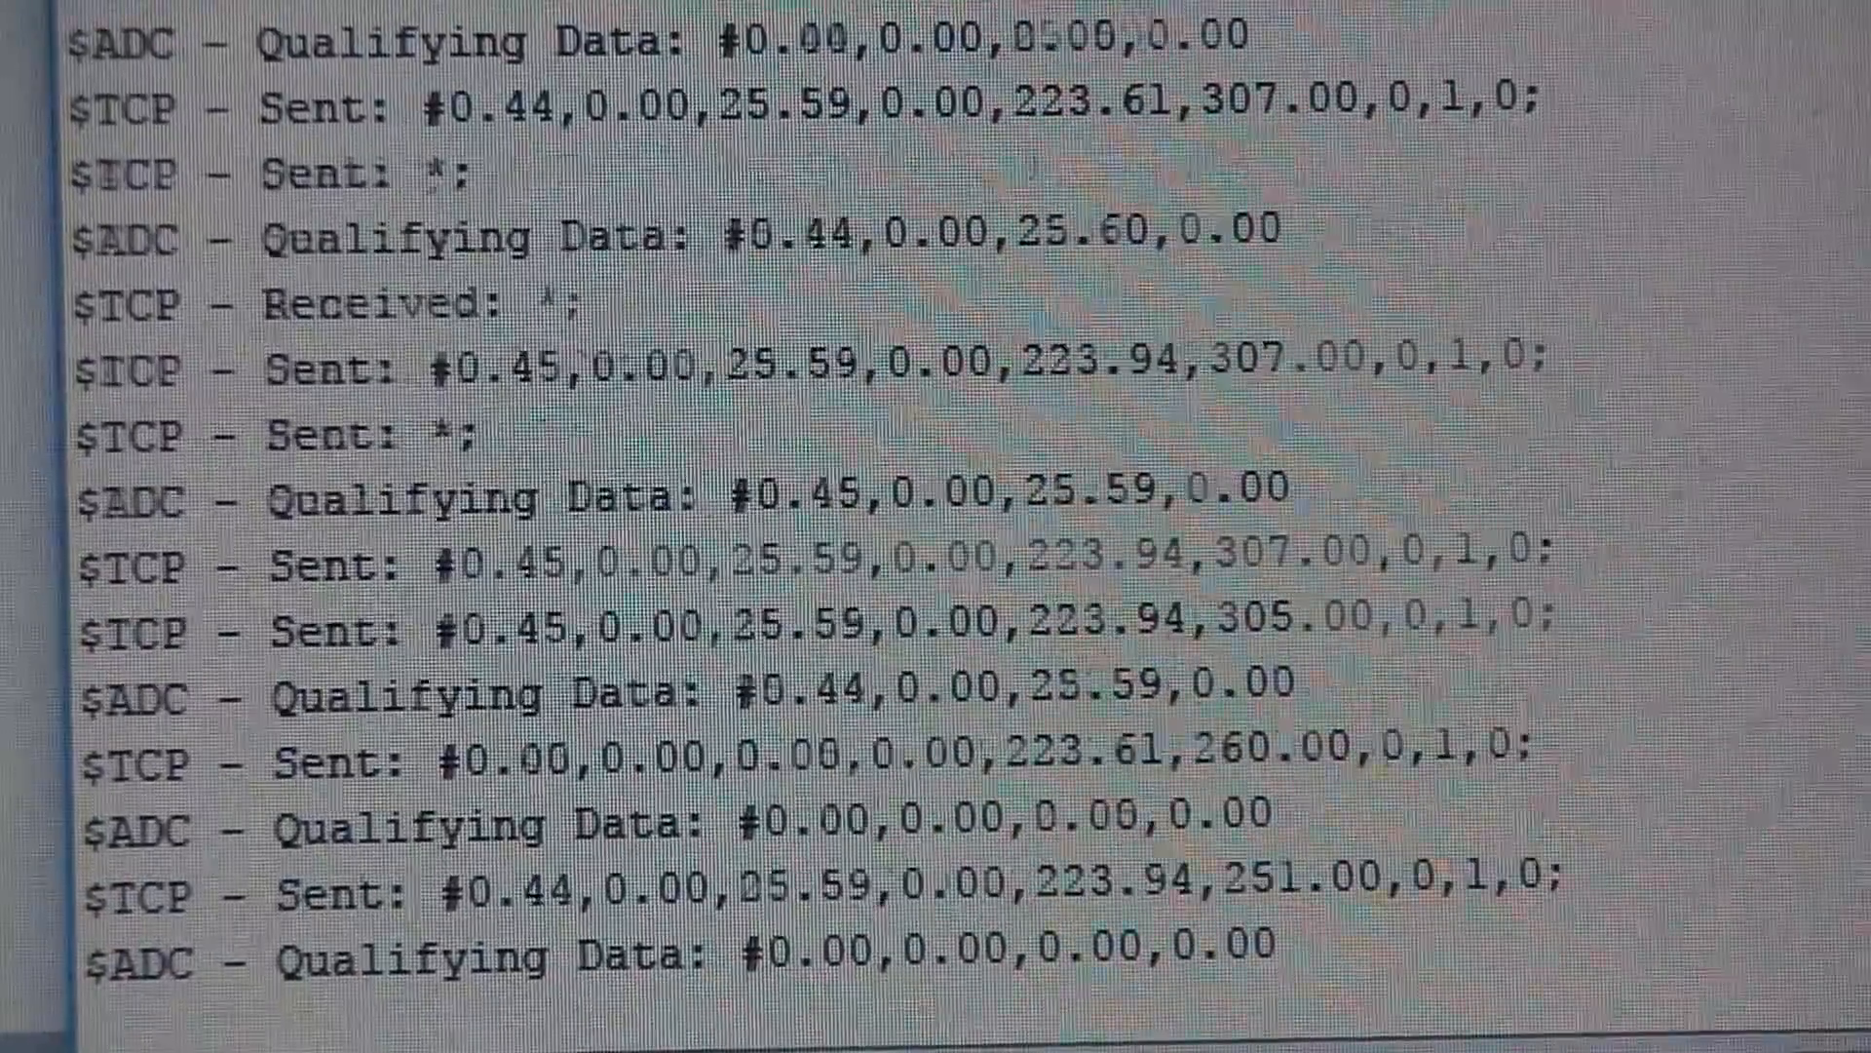
scroll(down, 3)
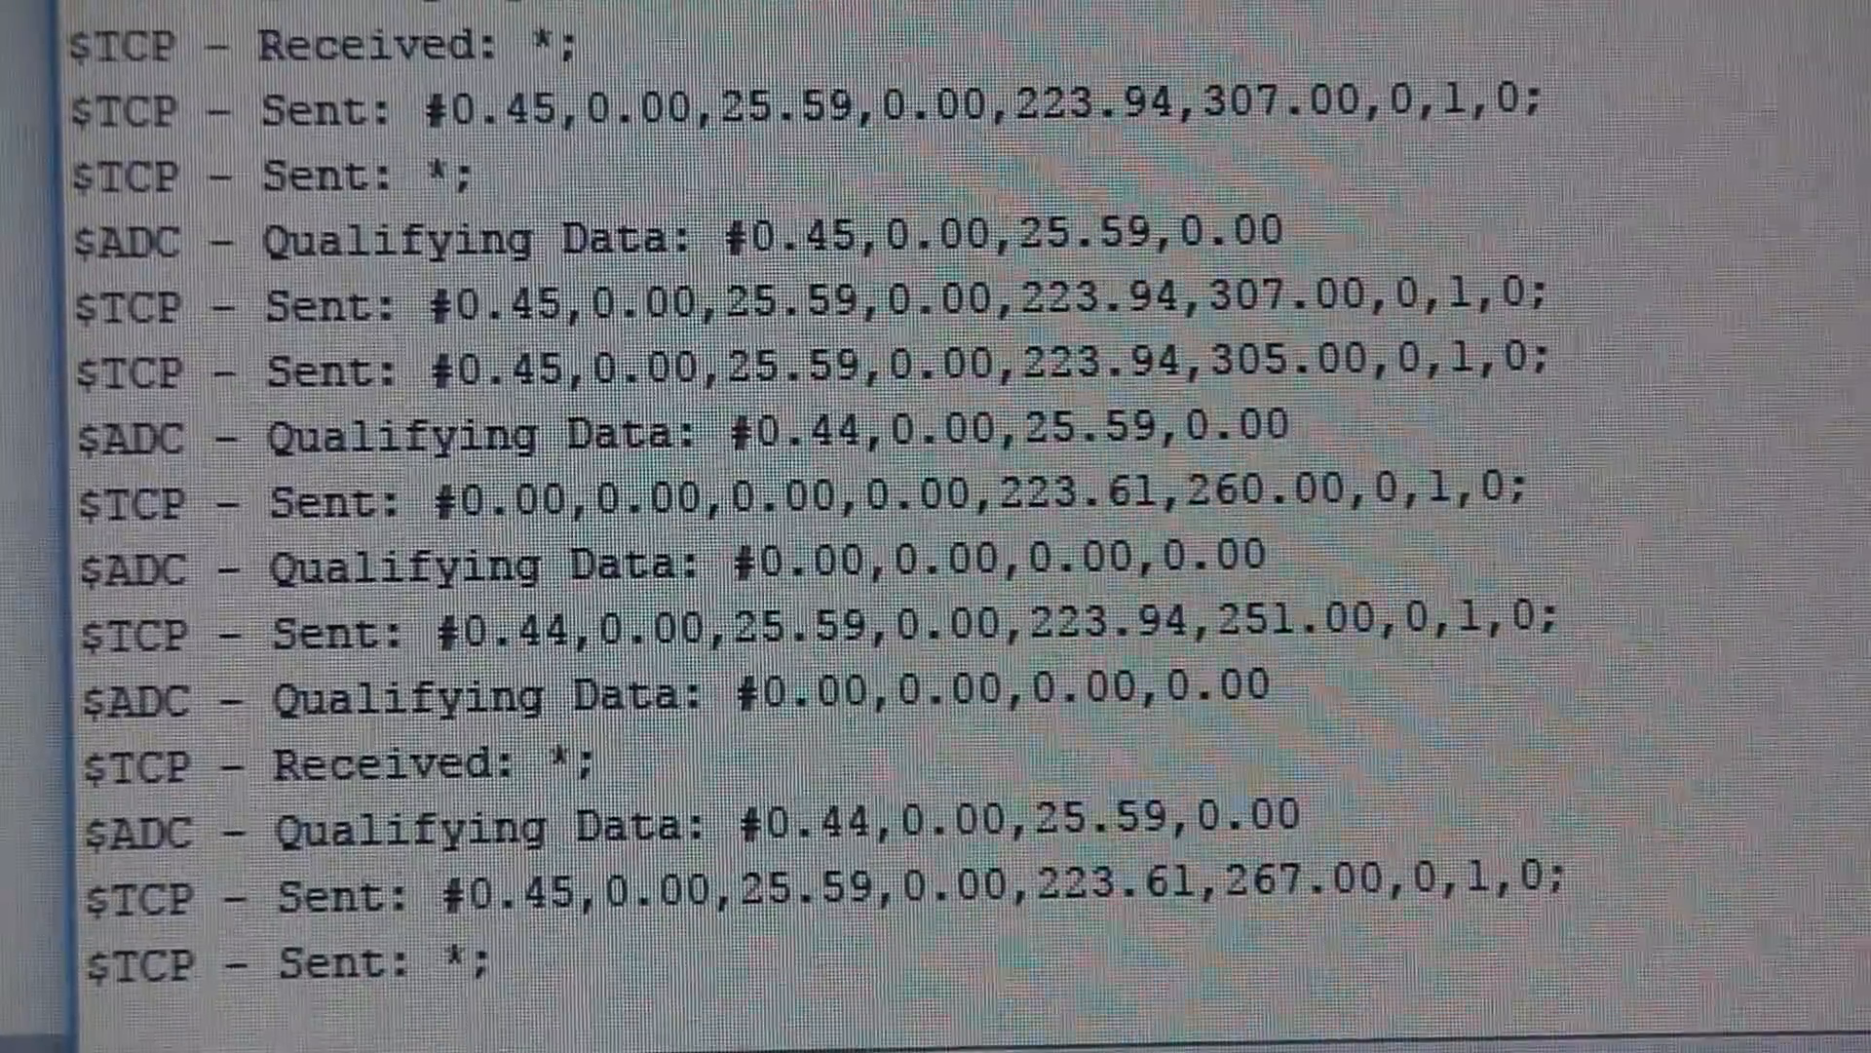
scroll(down, 3)
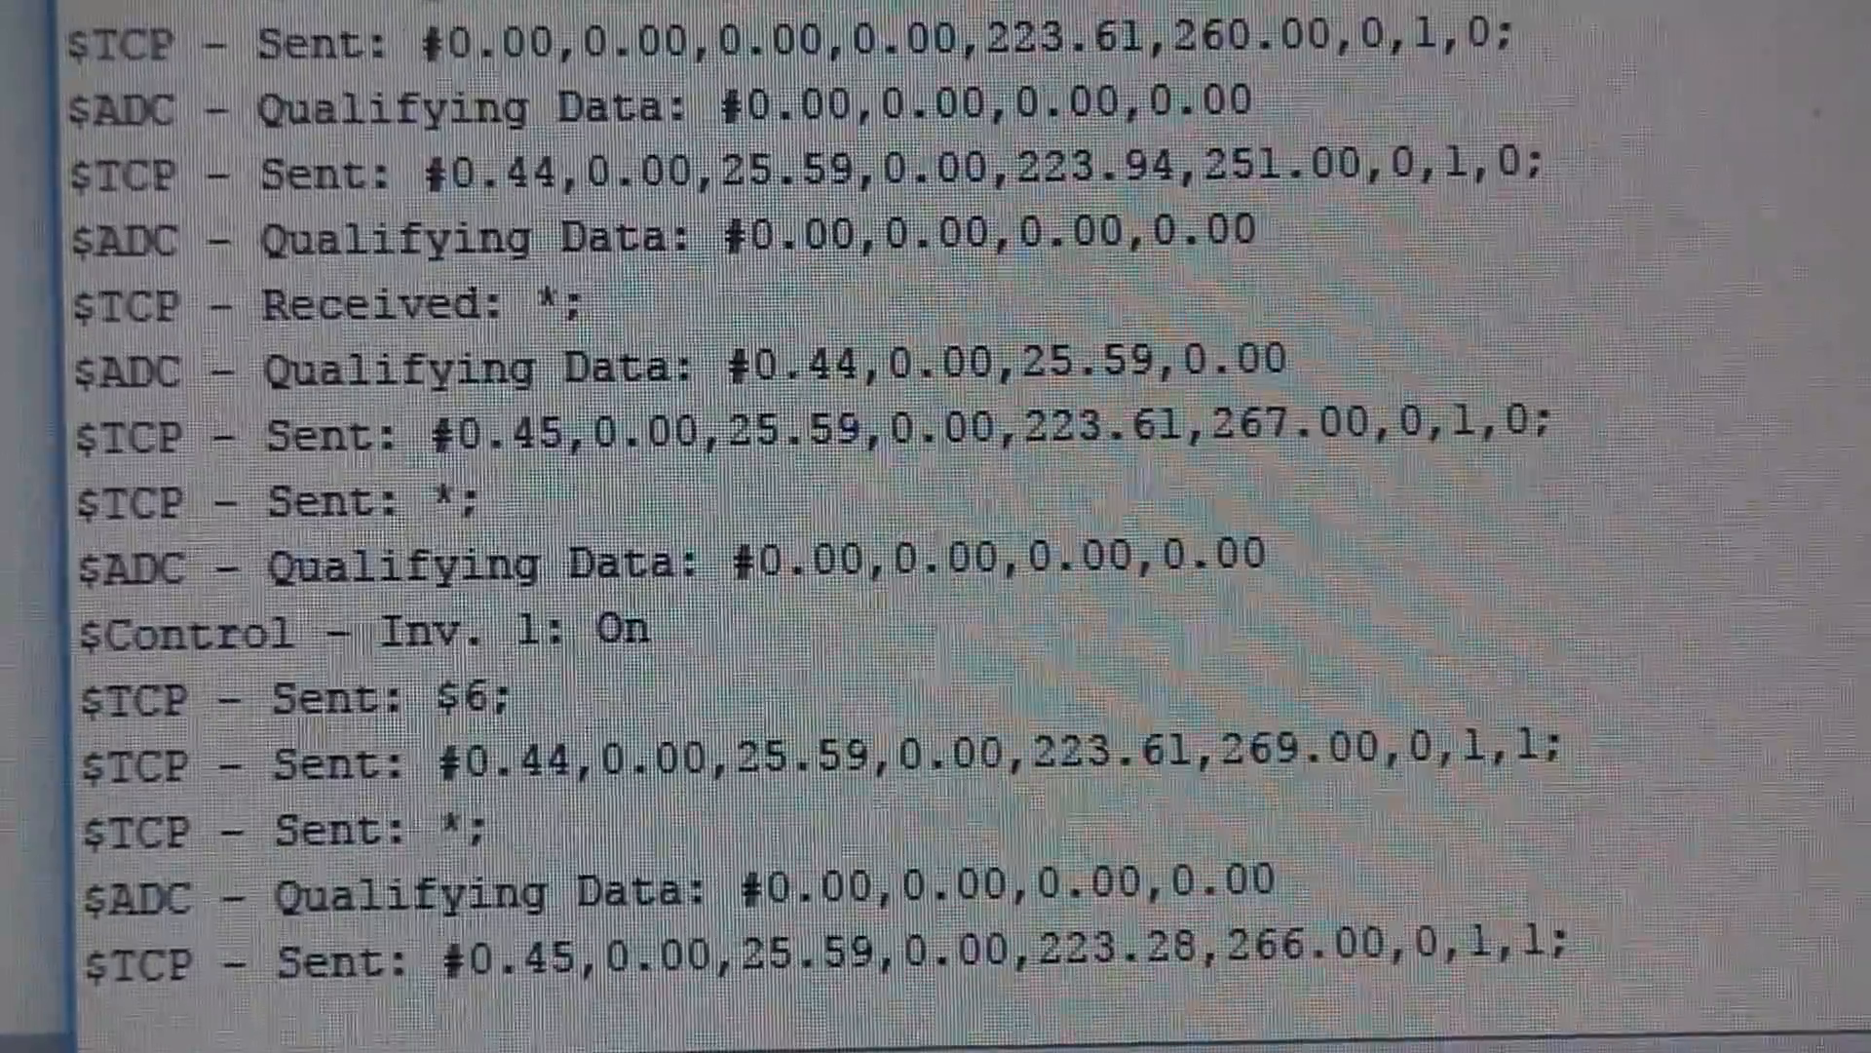
scroll(down, 3)
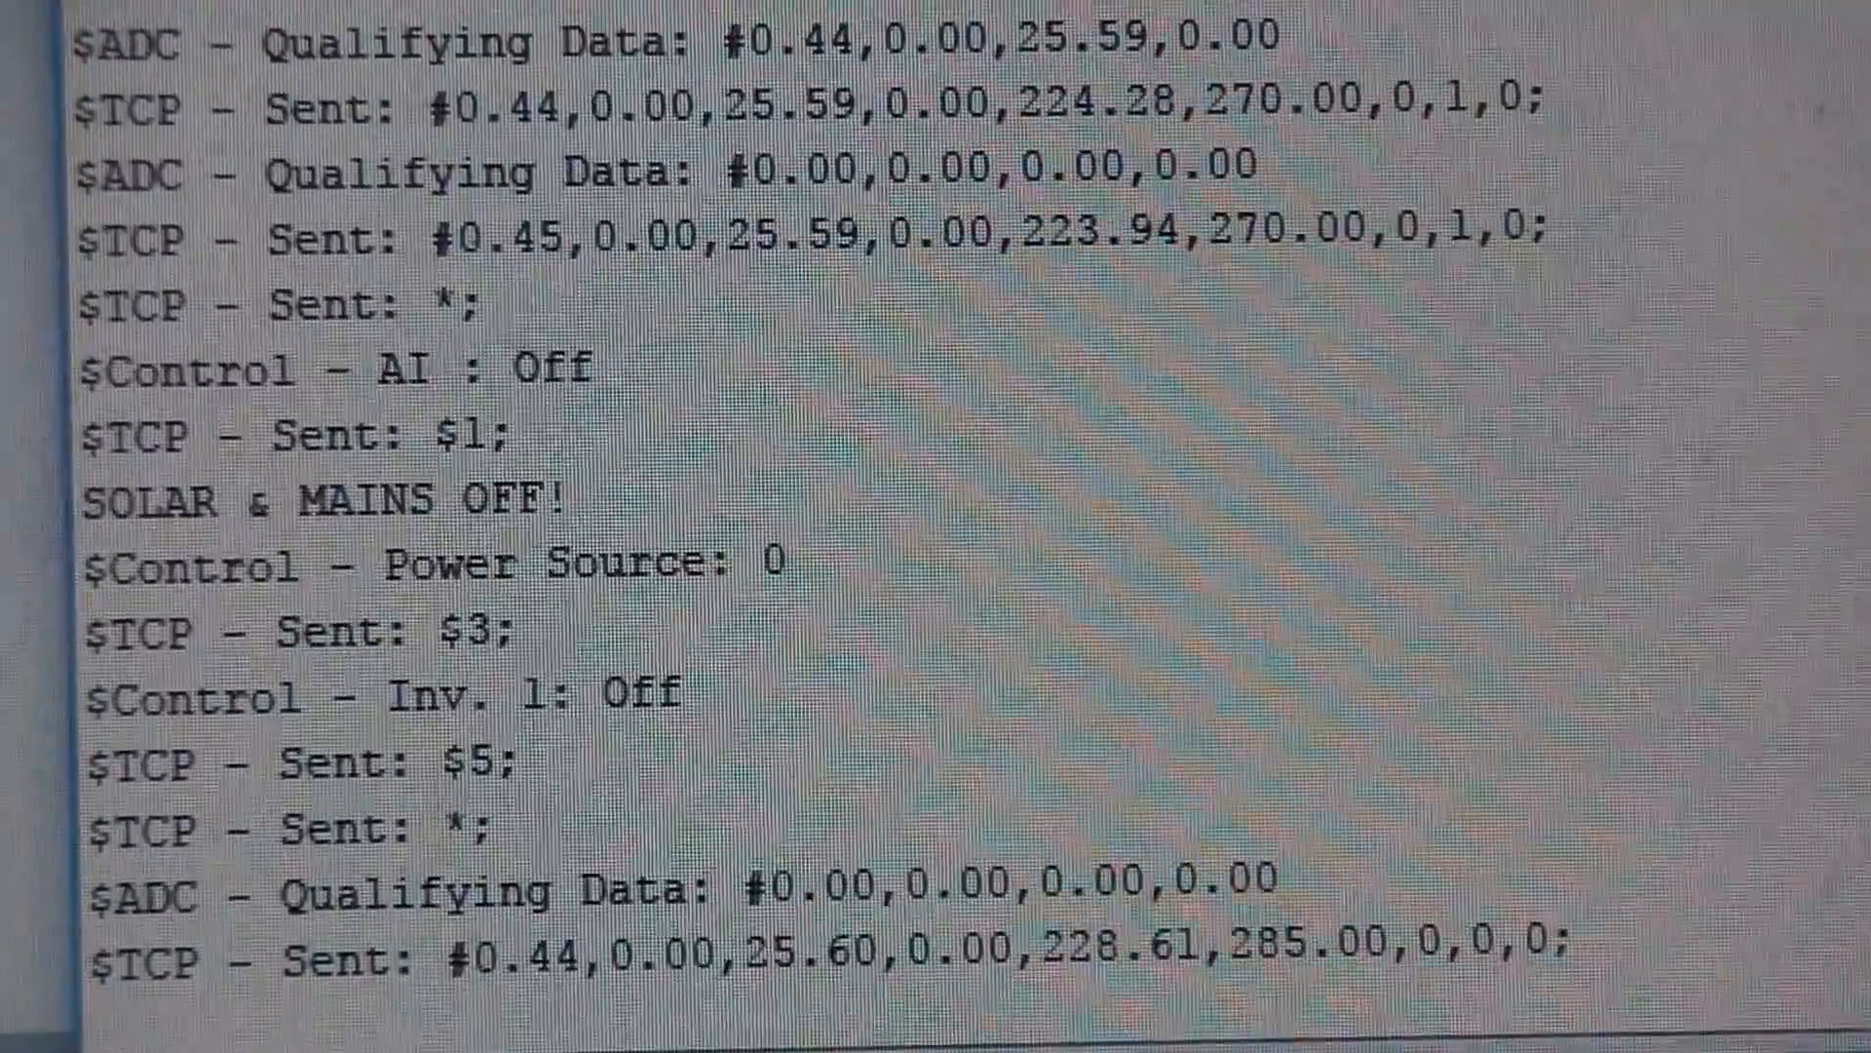
scroll(down, 3)
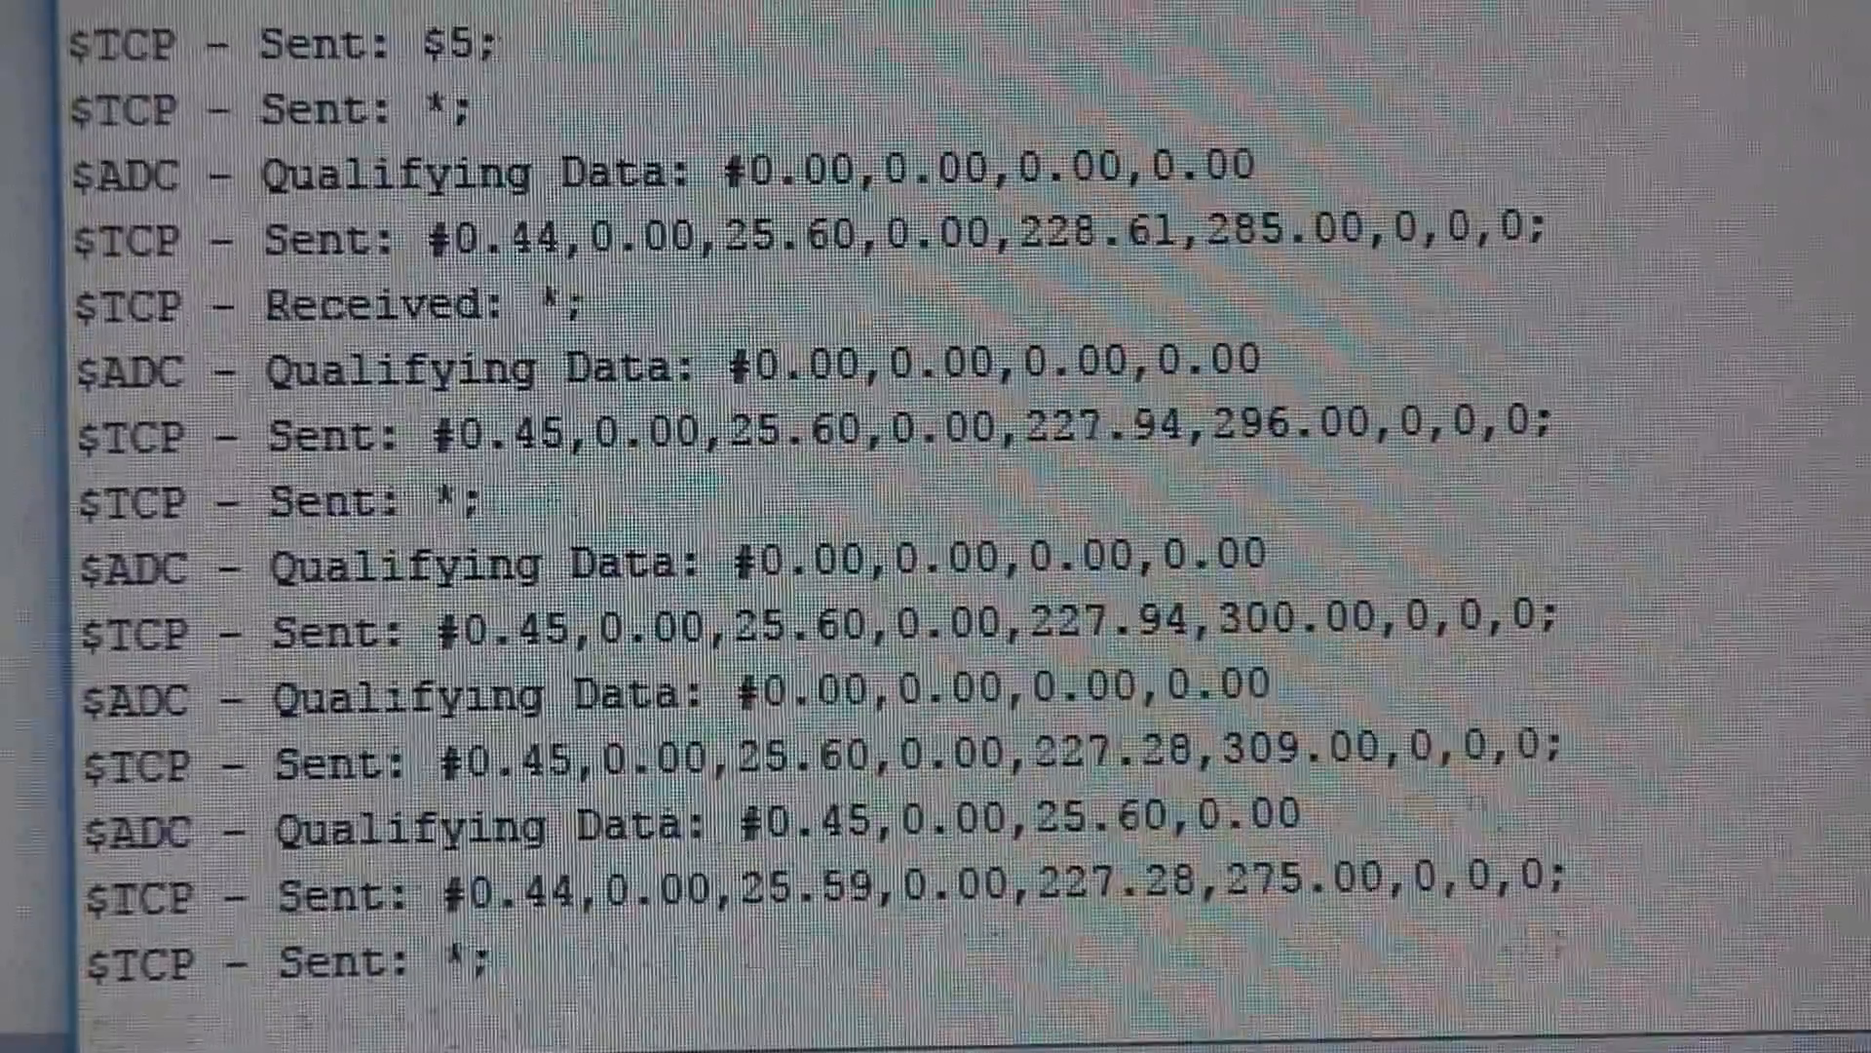
scroll(down, 3)
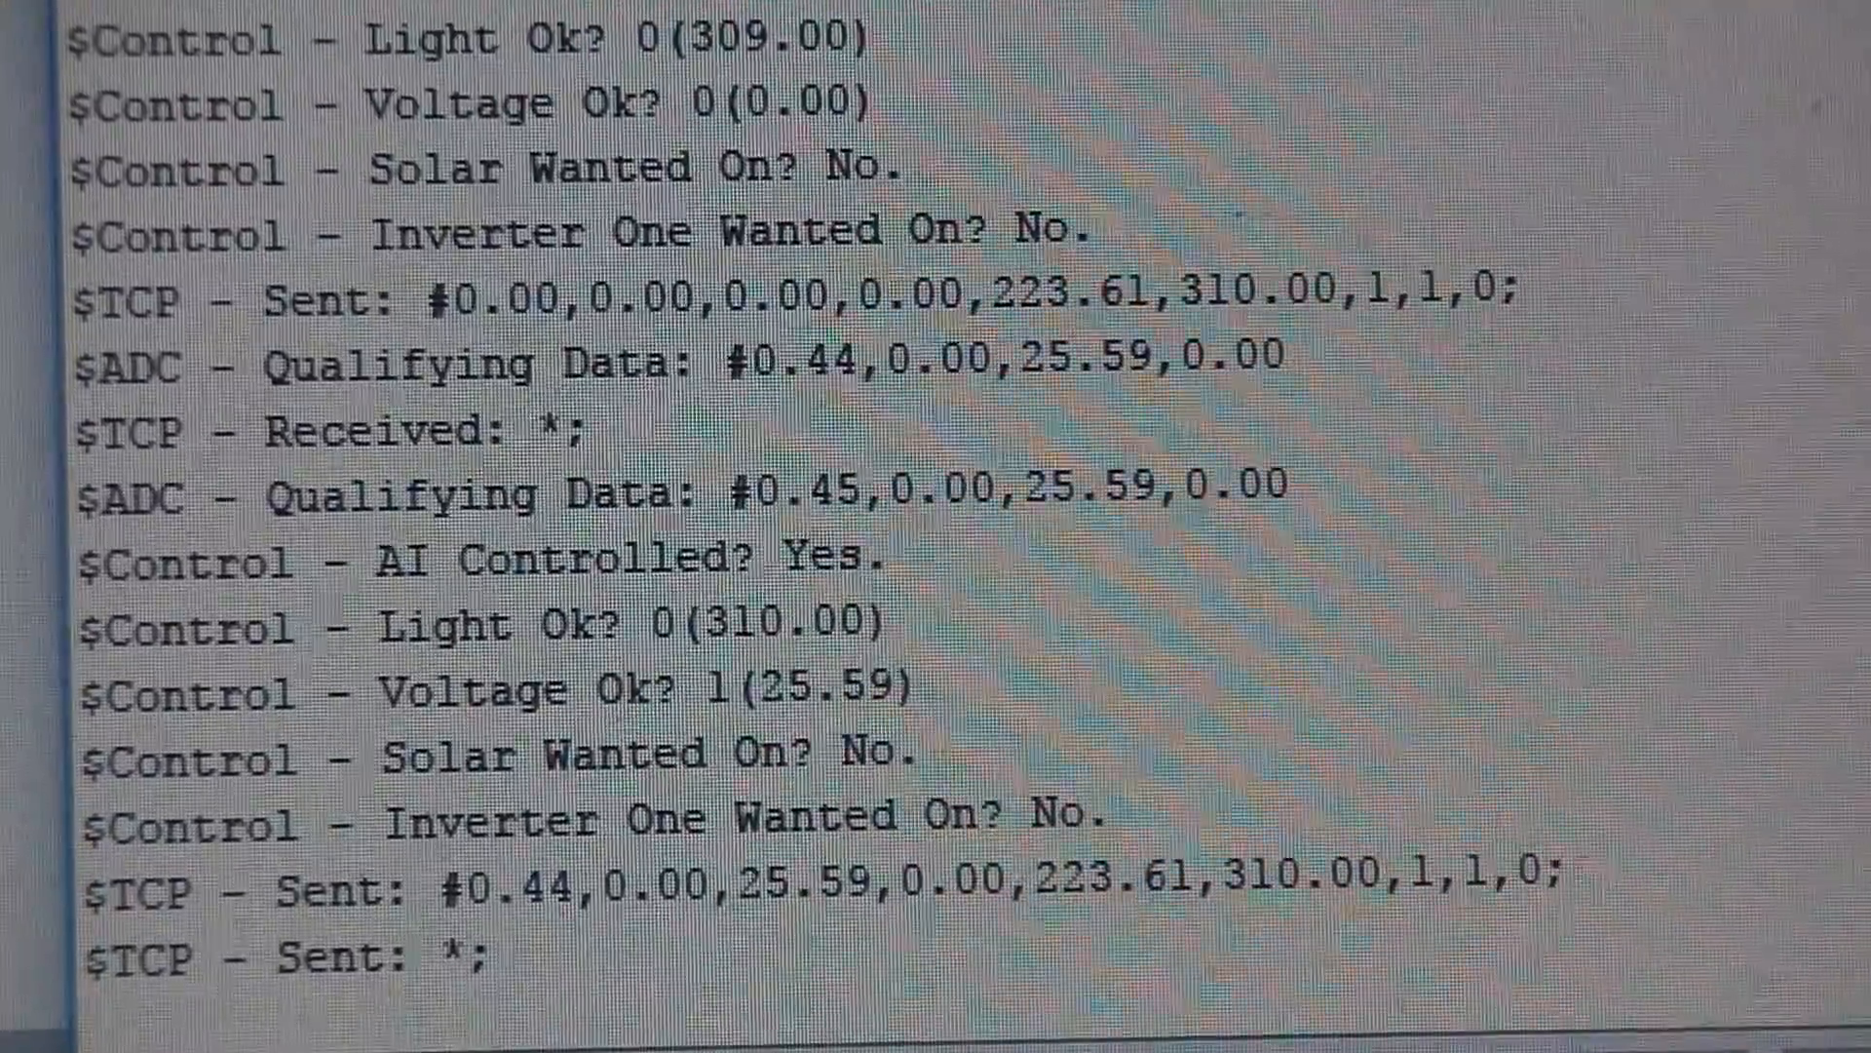
scroll(down, 3)
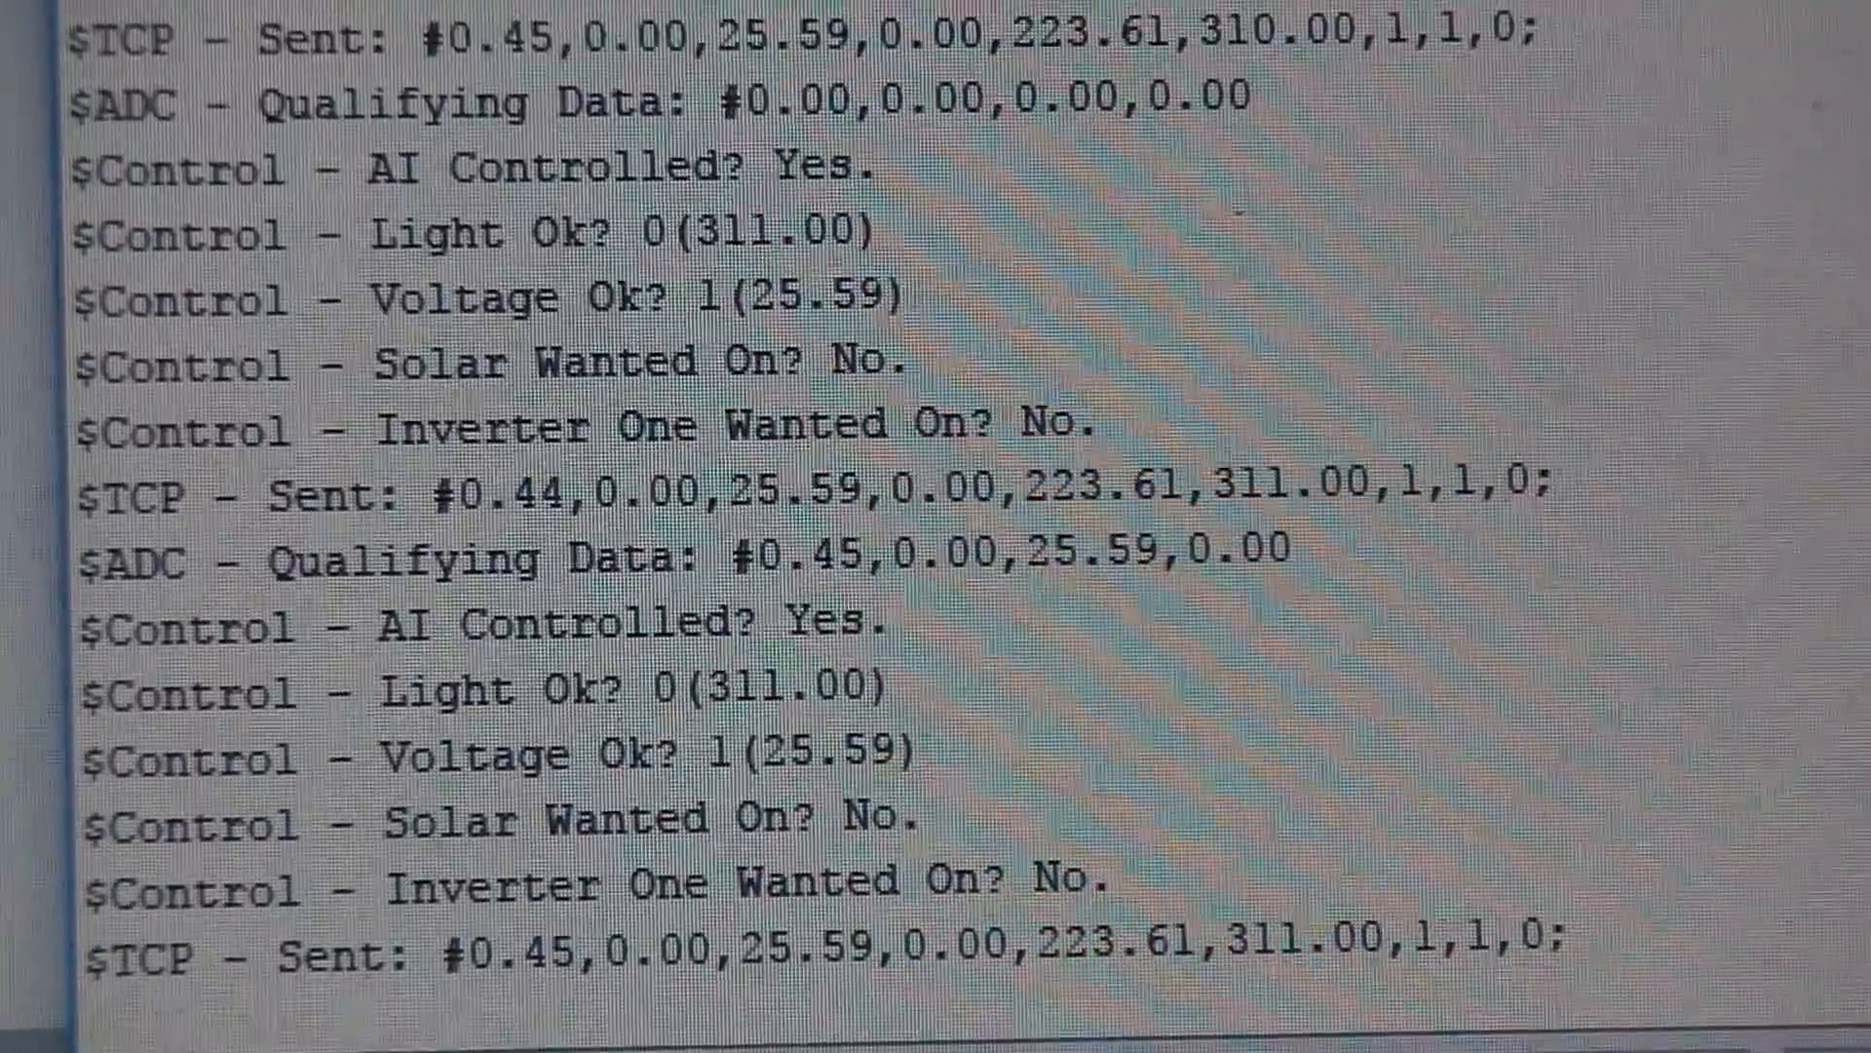
scroll(down, 3)
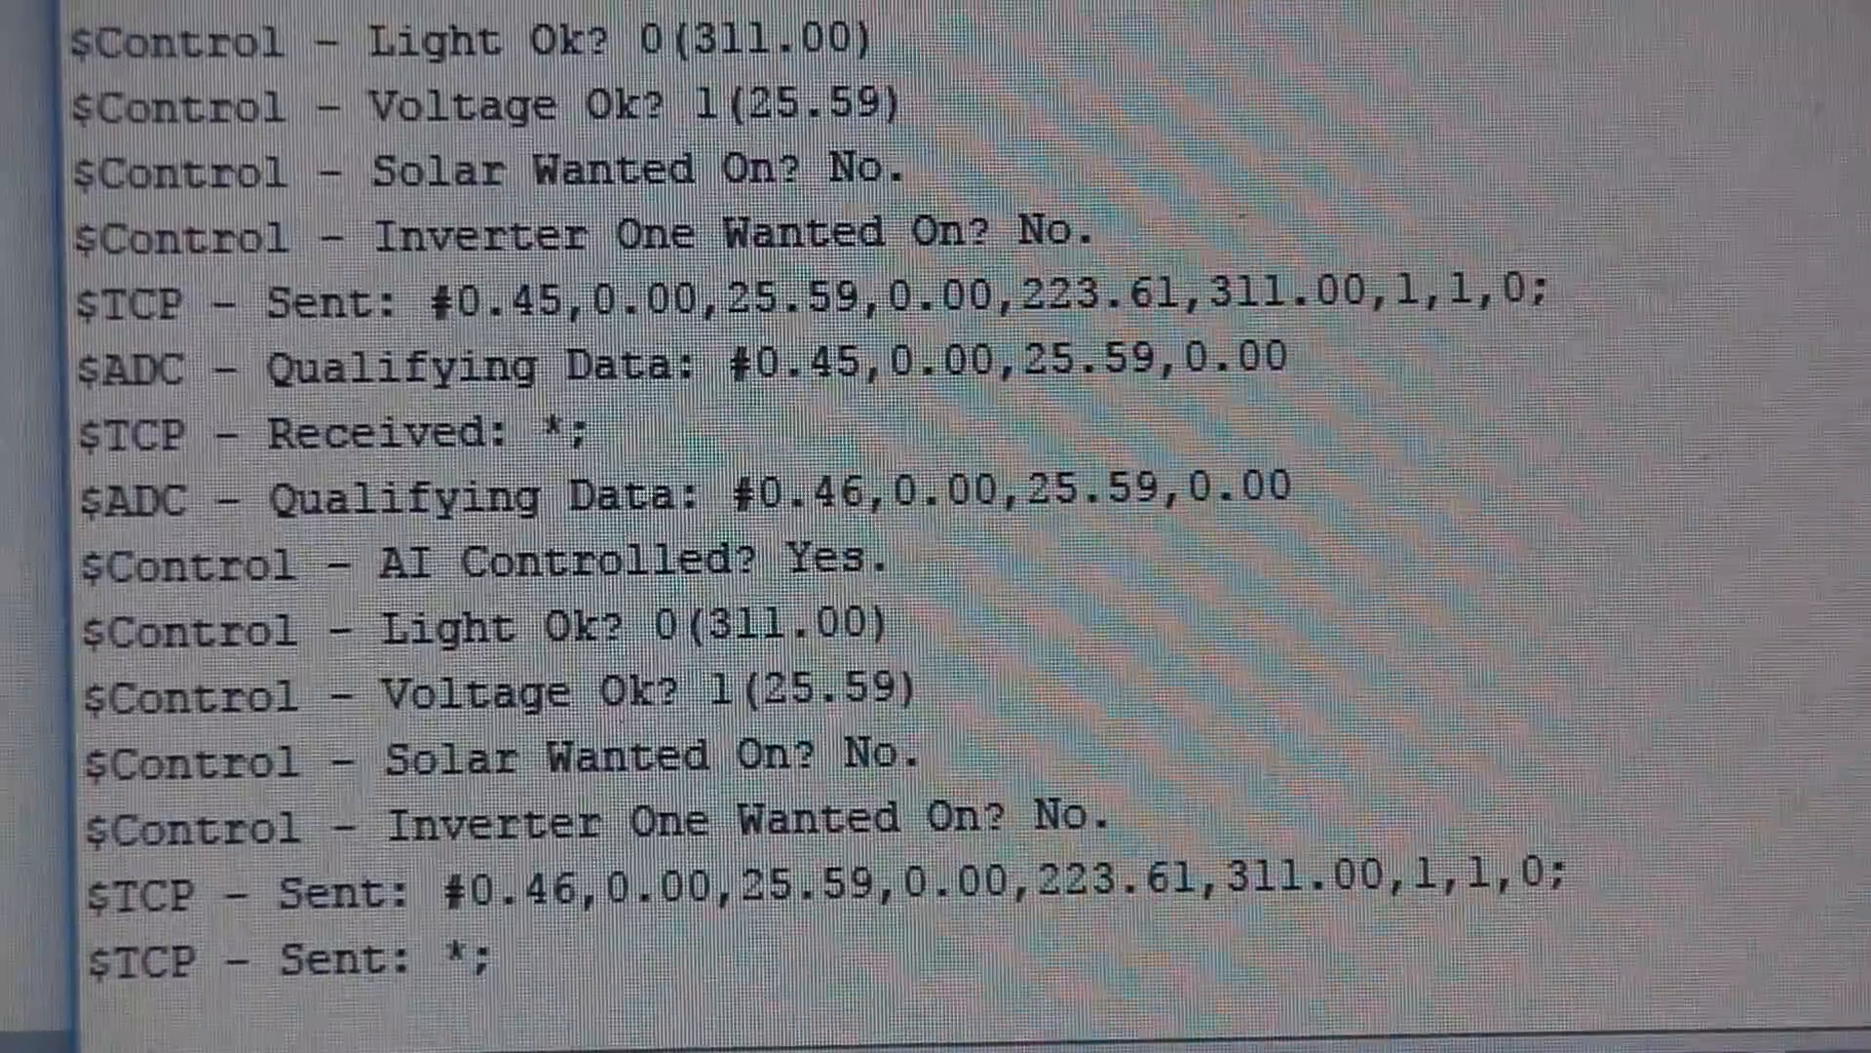
scroll(down, 3)
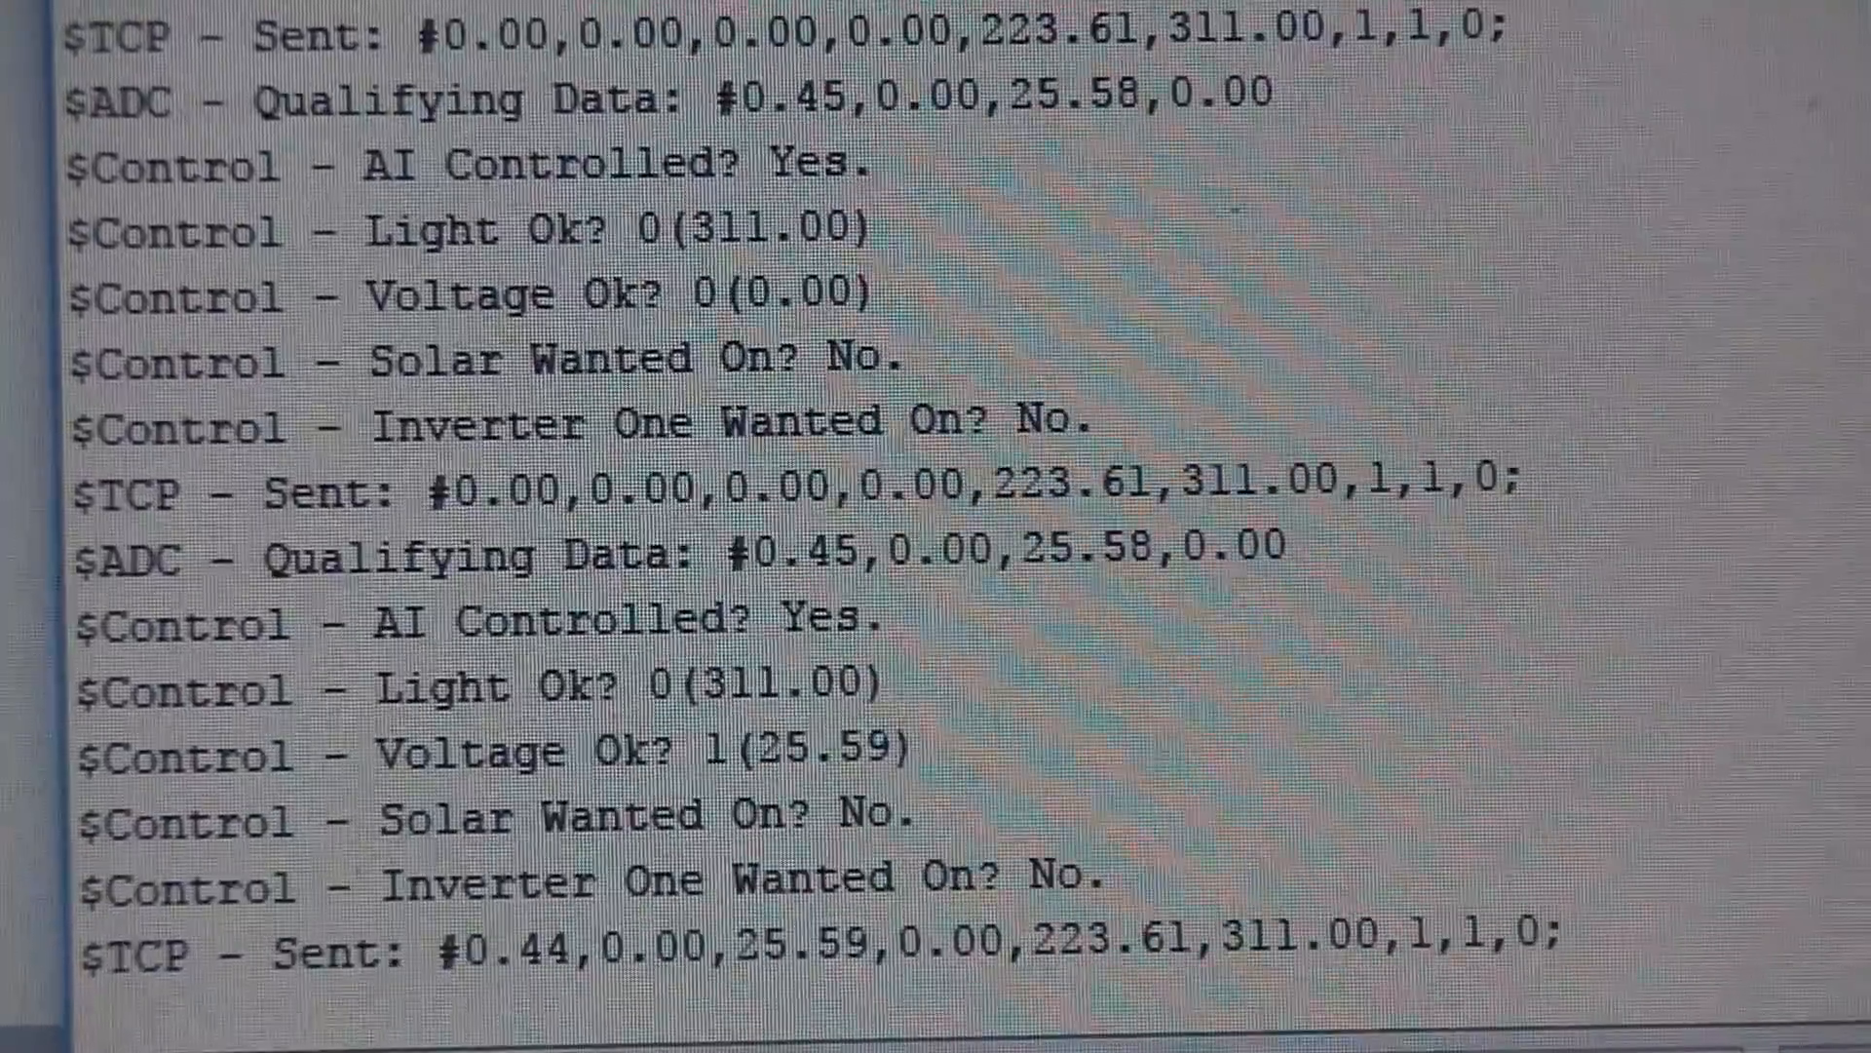
scroll(down, 3)
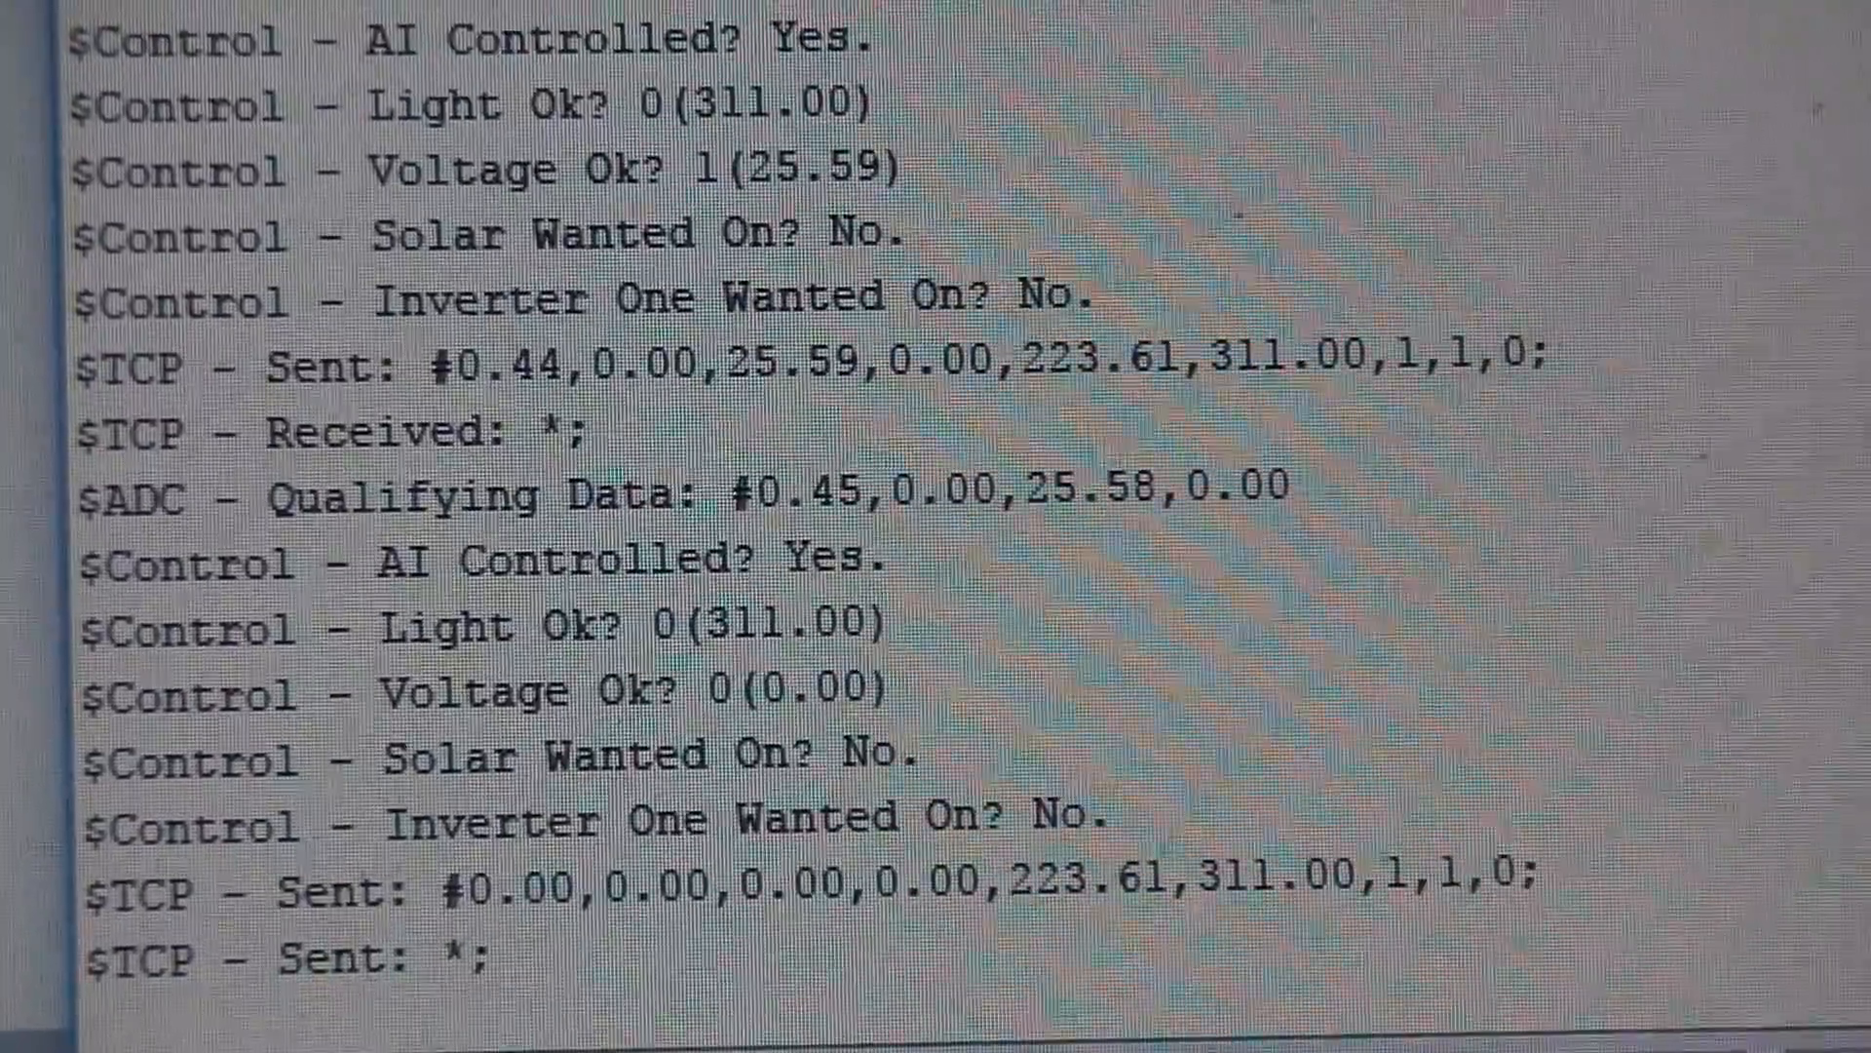